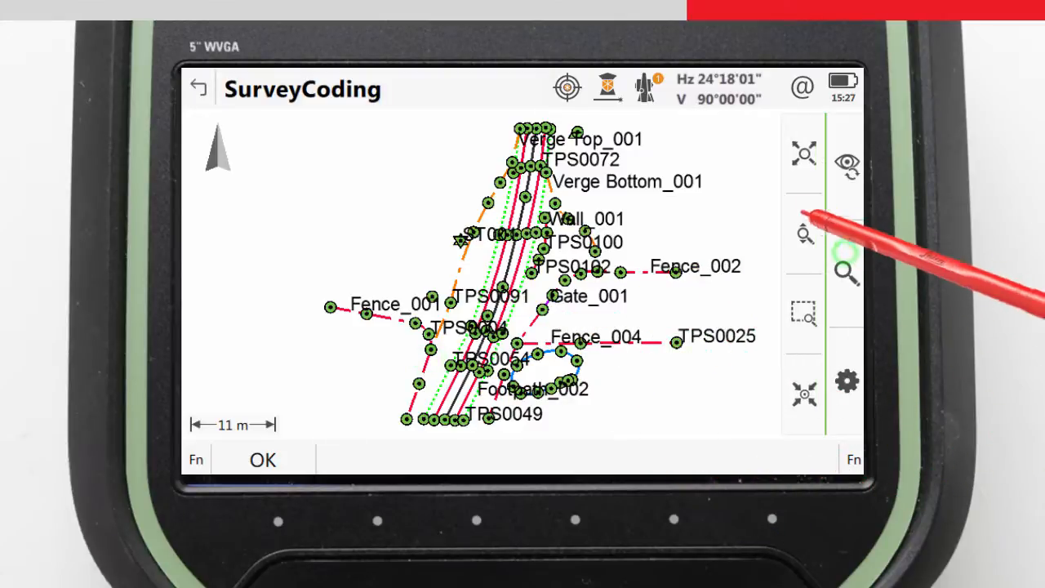
Edit tree point TPS0044 to show height 12, canopy 2.5, type Oak, and store it
{"action": "left_click", "coordinate": [801, 235]}
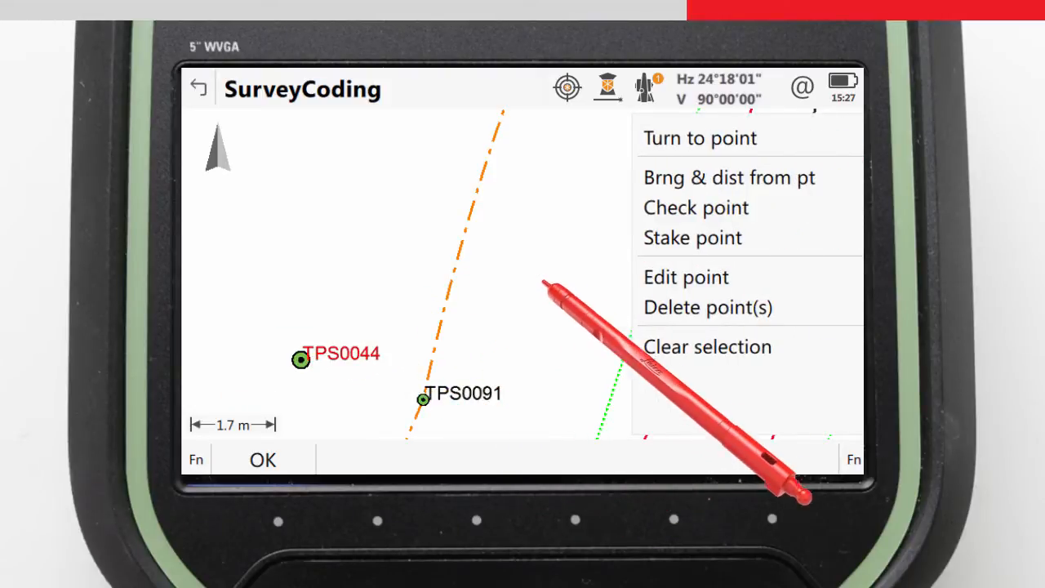
{"action": "left_click", "coordinate": [686, 277]}
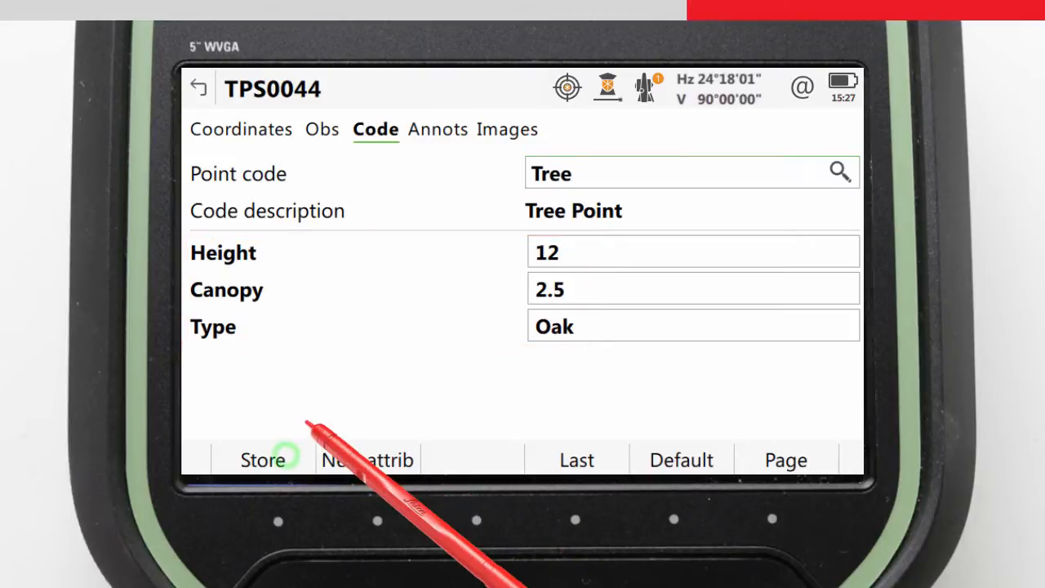
{"action": "left_click", "coordinate": [261, 458]}
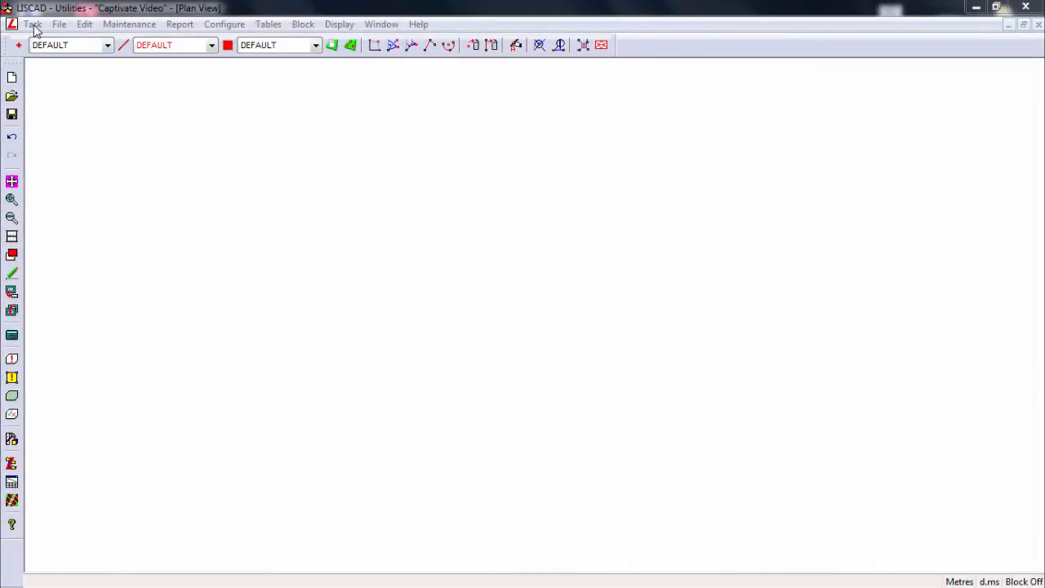
Bring up the Task list to move to Data Conversions
{"action": "left_click", "coordinate": [40, 23]}
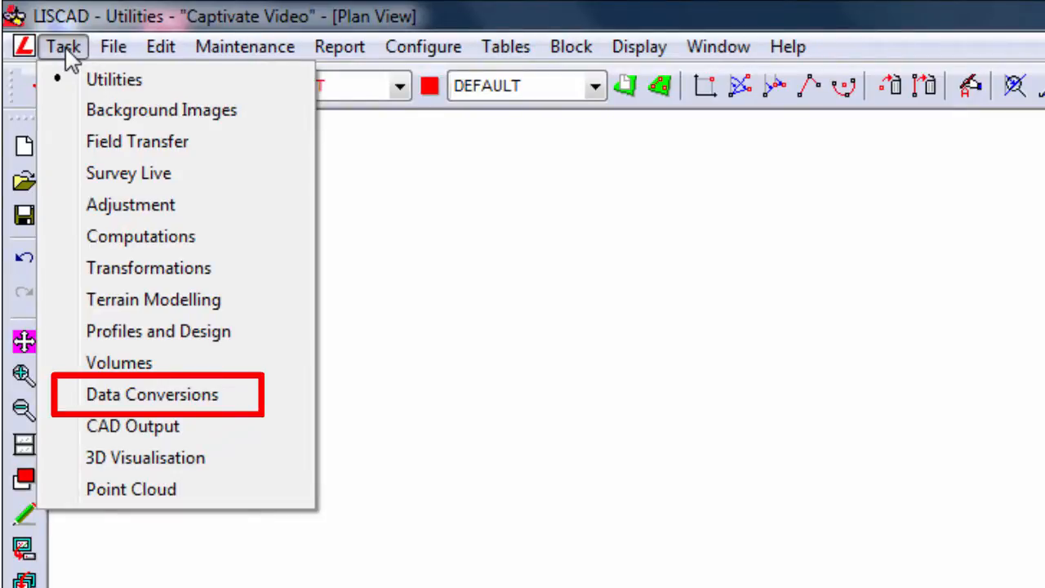
{"action": "mouse_move", "coordinate": [137, 141]}
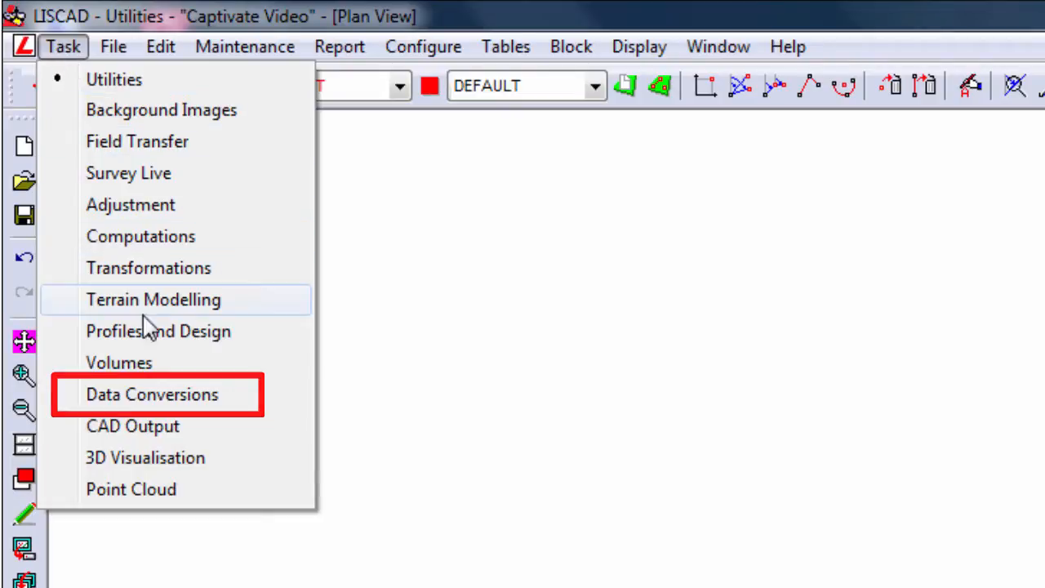
Import the SurveyCoding Leica Viva file with the Captivate Video code table
{"action": "left_click", "coordinate": [152, 393]}
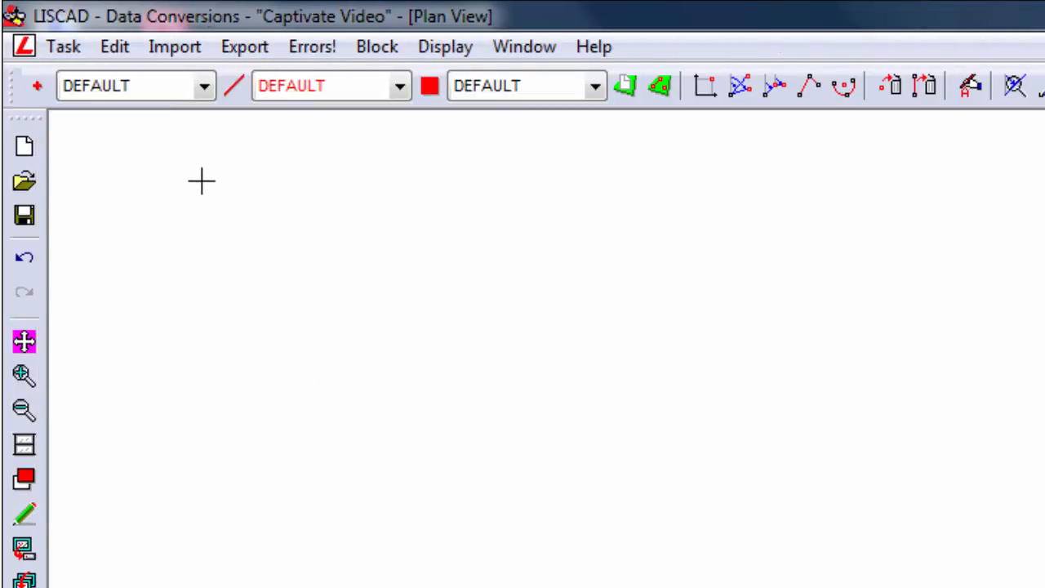
{"action": "mouse_move", "coordinate": [176, 45]}
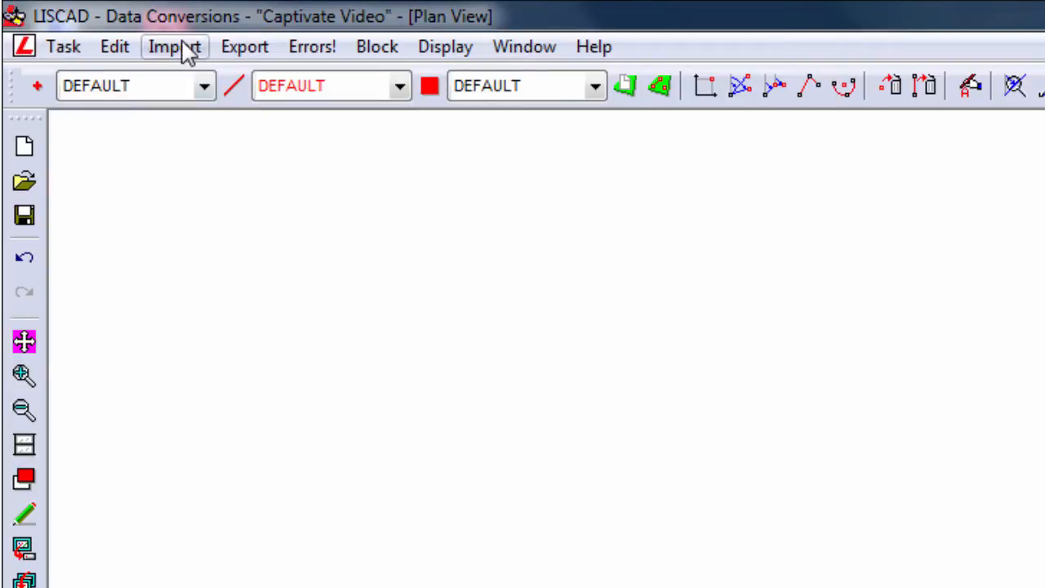
{"action": "left_click", "coordinate": [173, 46]}
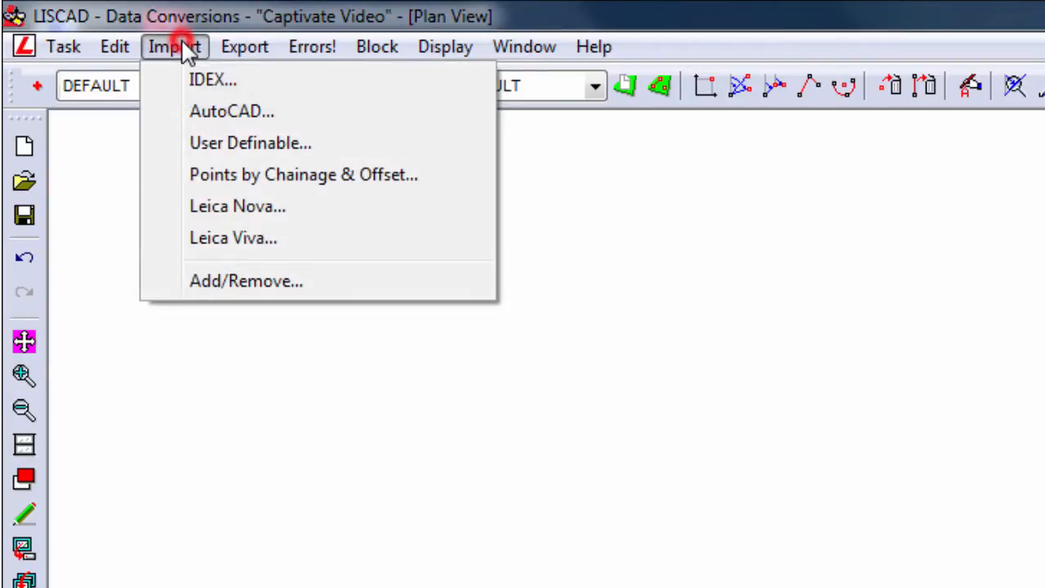
{"action": "mouse_move", "coordinate": [235, 248]}
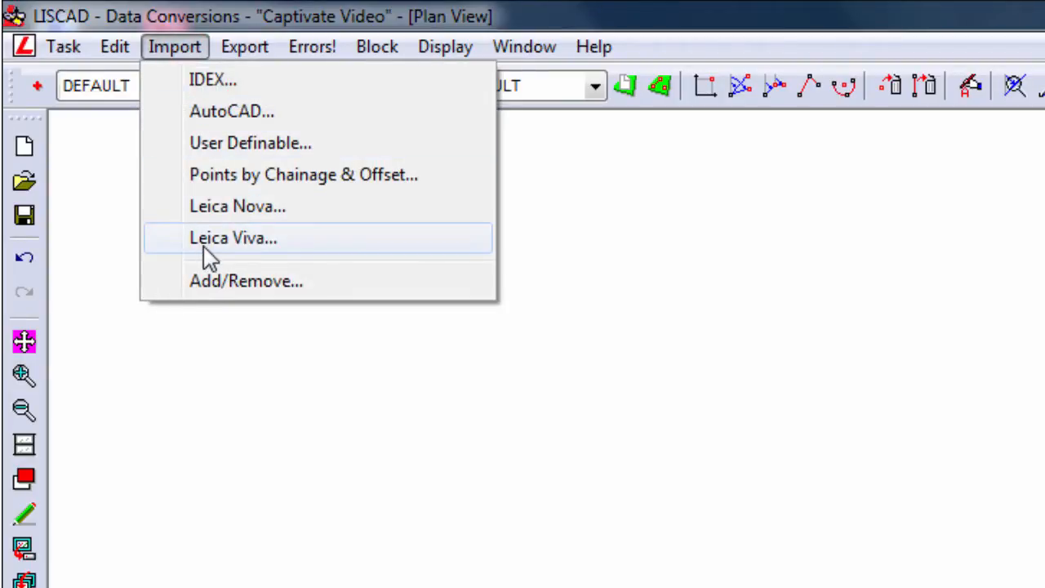
{"action": "left_click", "coordinate": [236, 238]}
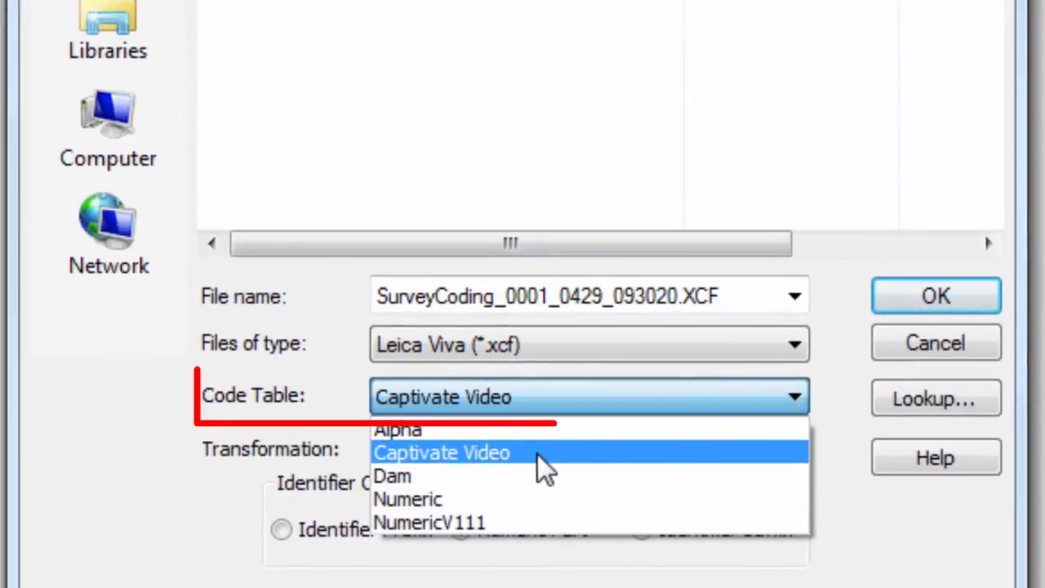
{"action": "left_click", "coordinate": [442, 451]}
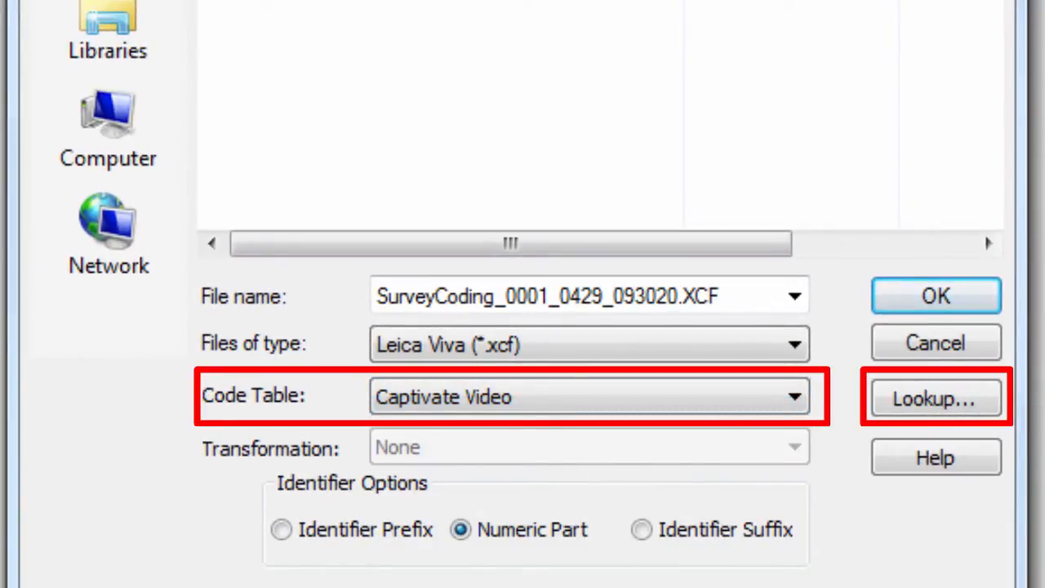
{"action": "mouse_move", "coordinate": [1032, 408]}
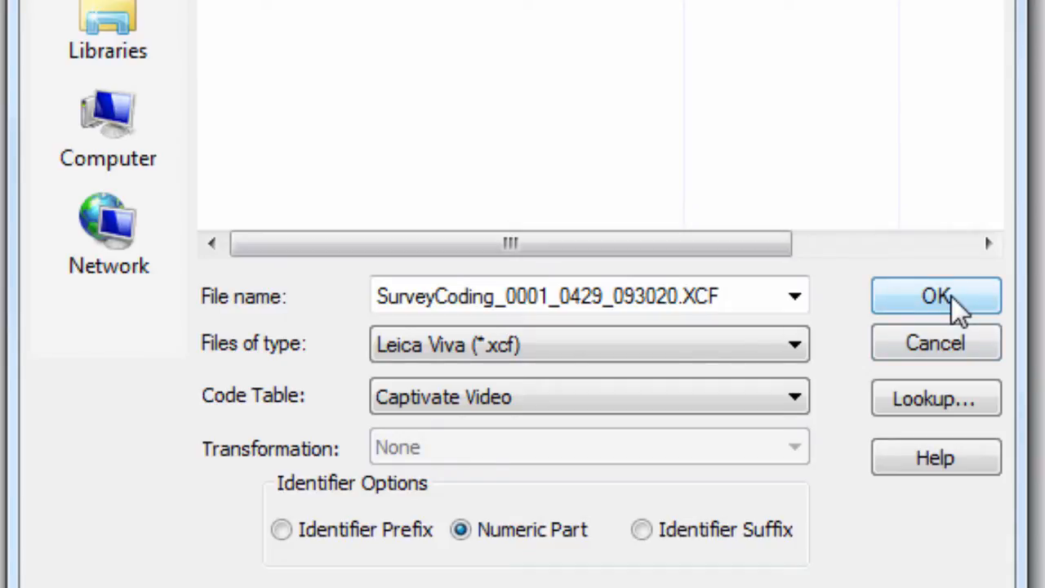
{"action": "left_click", "coordinate": [938, 295]}
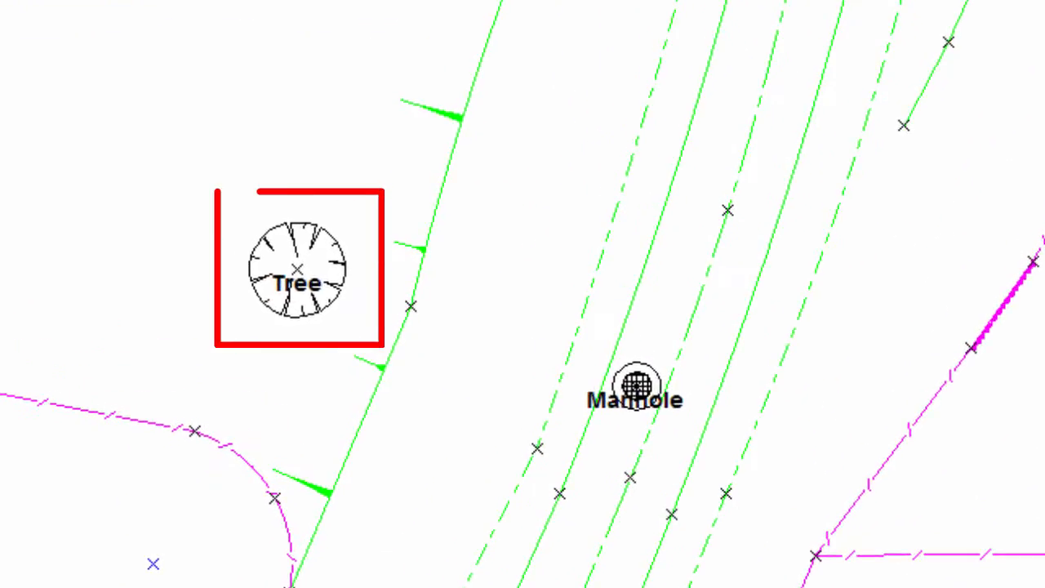
Zoom into the plan and set Display Features to use colour numbers
{"action": "left_click", "coordinate": [637, 386]}
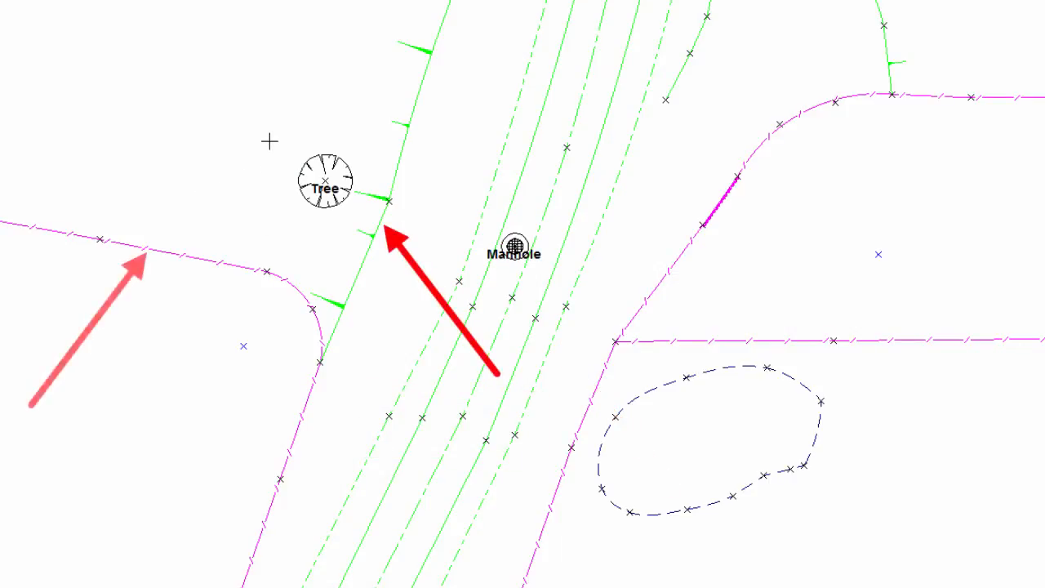
{"action": "right_click", "coordinate": [245, 74]}
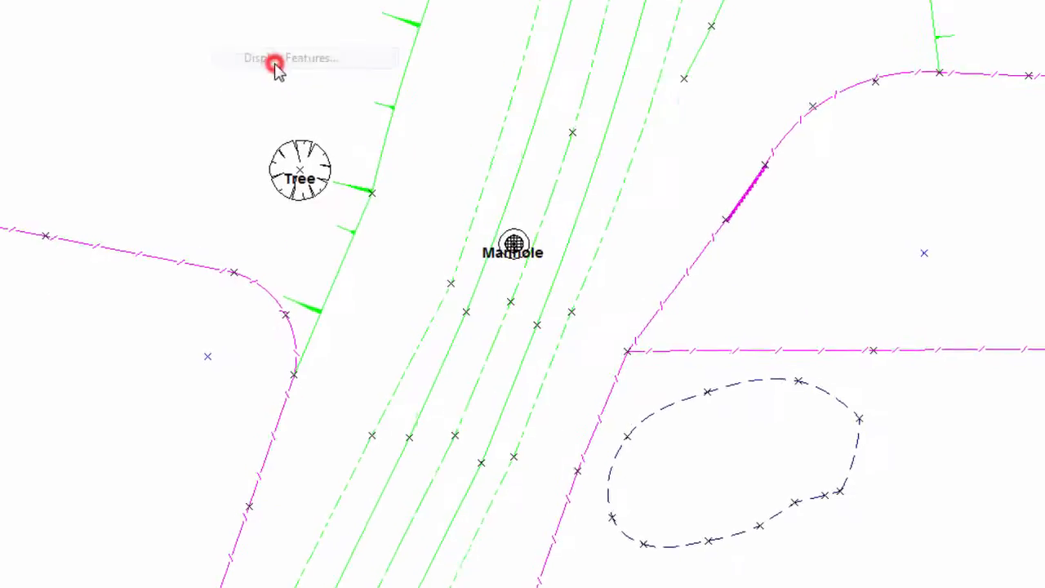
{"action": "left_click", "coordinate": [275, 59]}
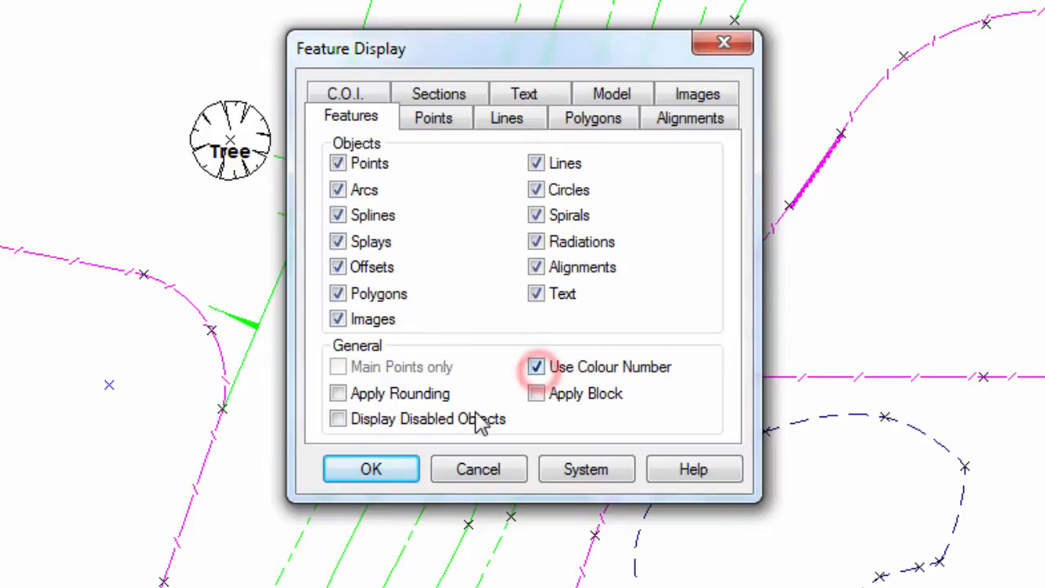
{"action": "left_click", "coordinate": [371, 468]}
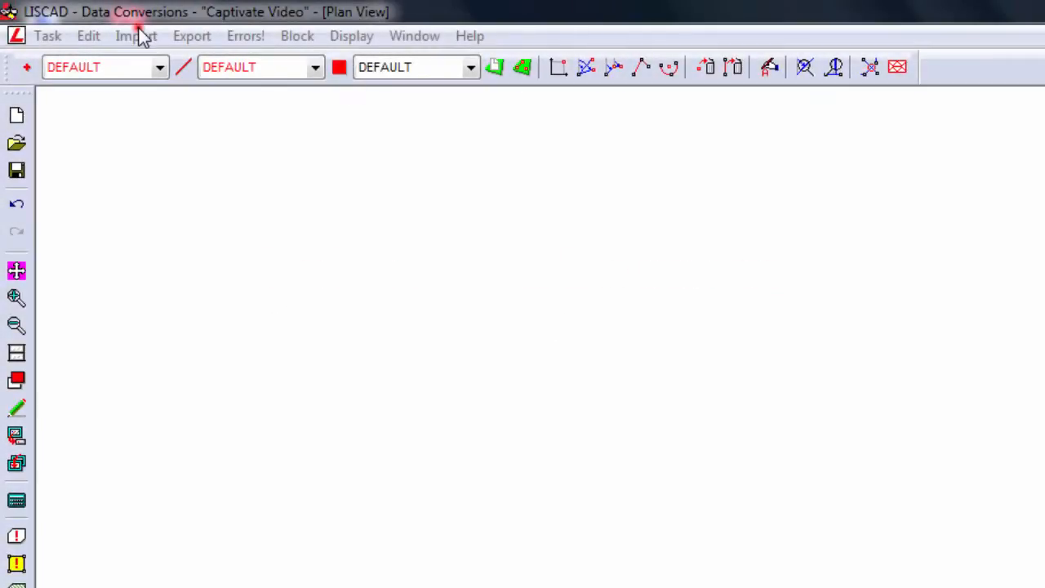
Re-import the SurveyCoding Viva file with the Numeric code table and all lookups set to None
{"action": "left_click", "coordinate": [137, 36]}
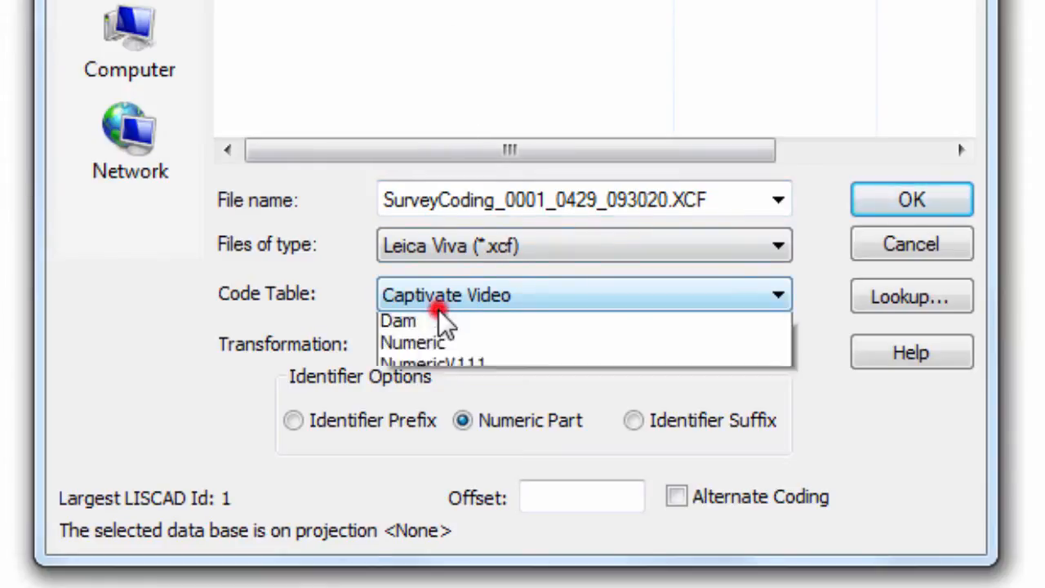
{"action": "left_click", "coordinate": [413, 343]}
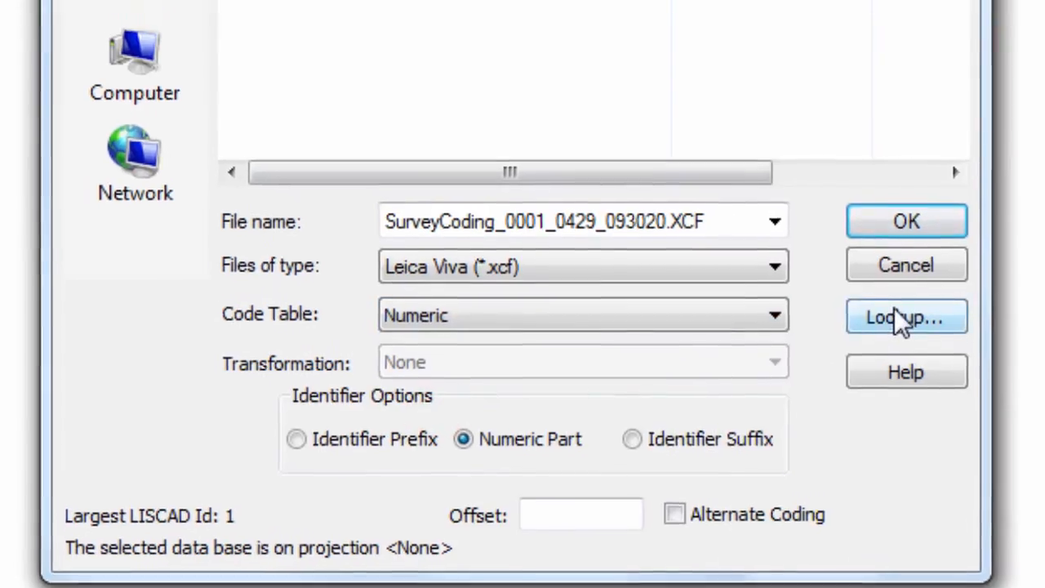
{"action": "left_click", "coordinate": [905, 317]}
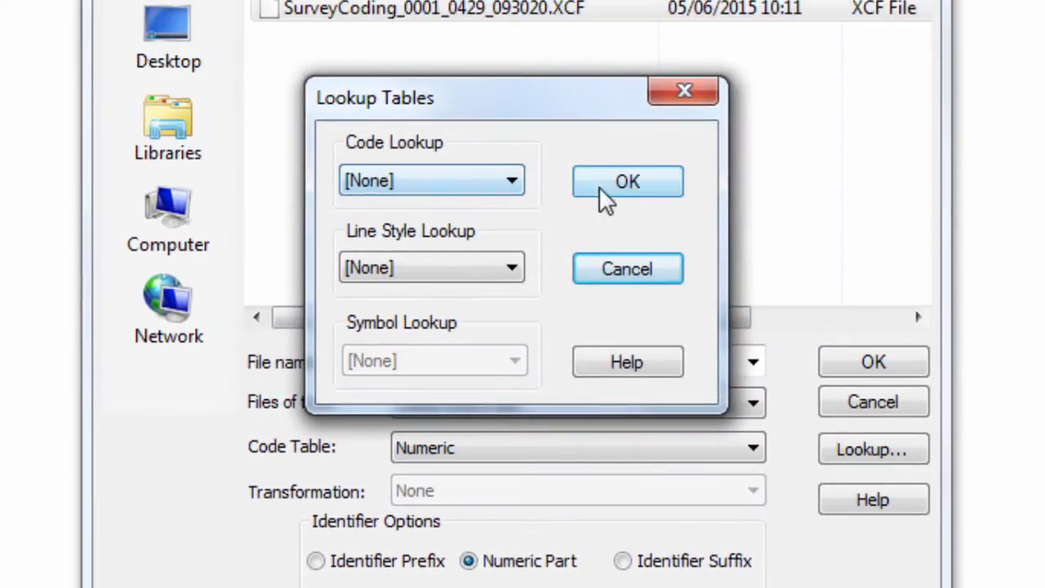
{"action": "left_click", "coordinate": [627, 181]}
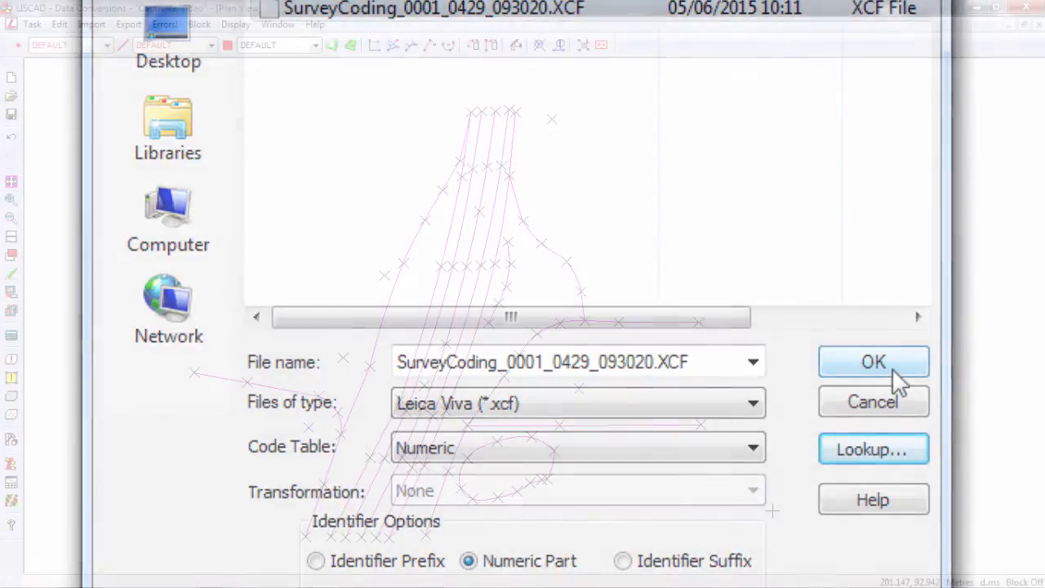
{"action": "left_click", "coordinate": [872, 363]}
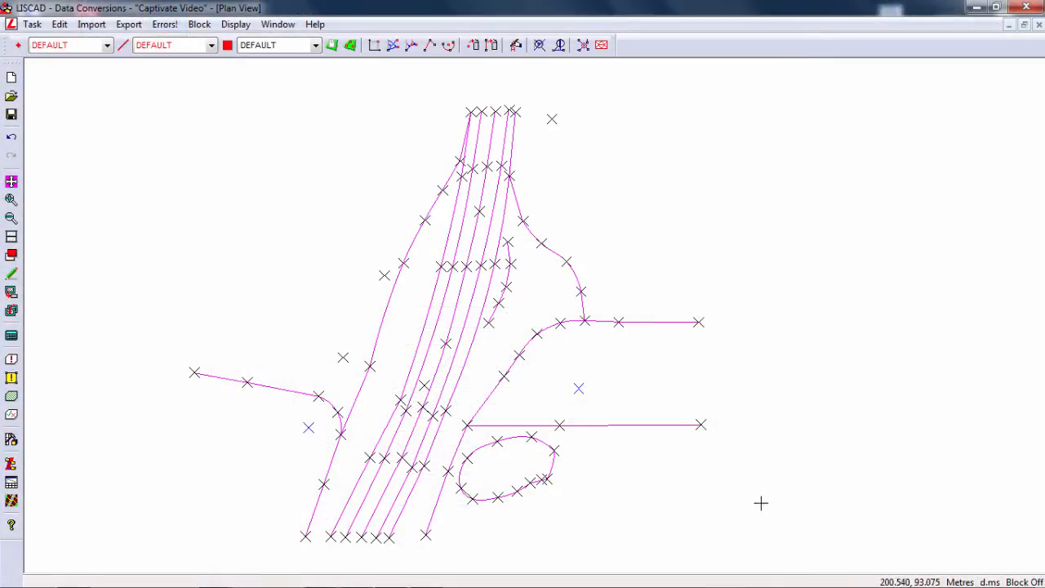
{"action": "mouse_move", "coordinate": [759, 480]}
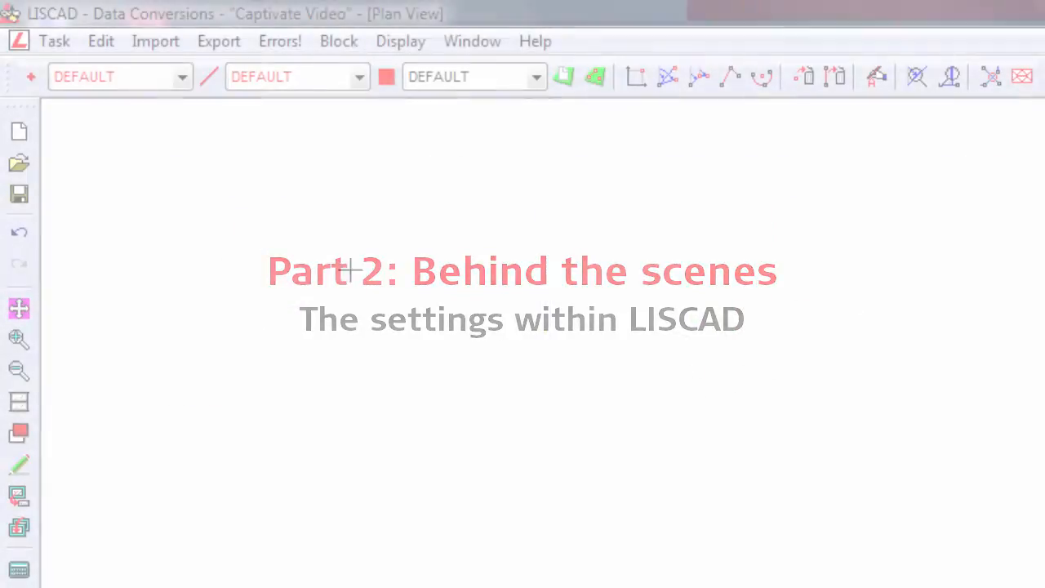
Return to the Utilities task and show the Tables menu's Code Table choices
{"action": "left_click", "coordinate": [55, 40]}
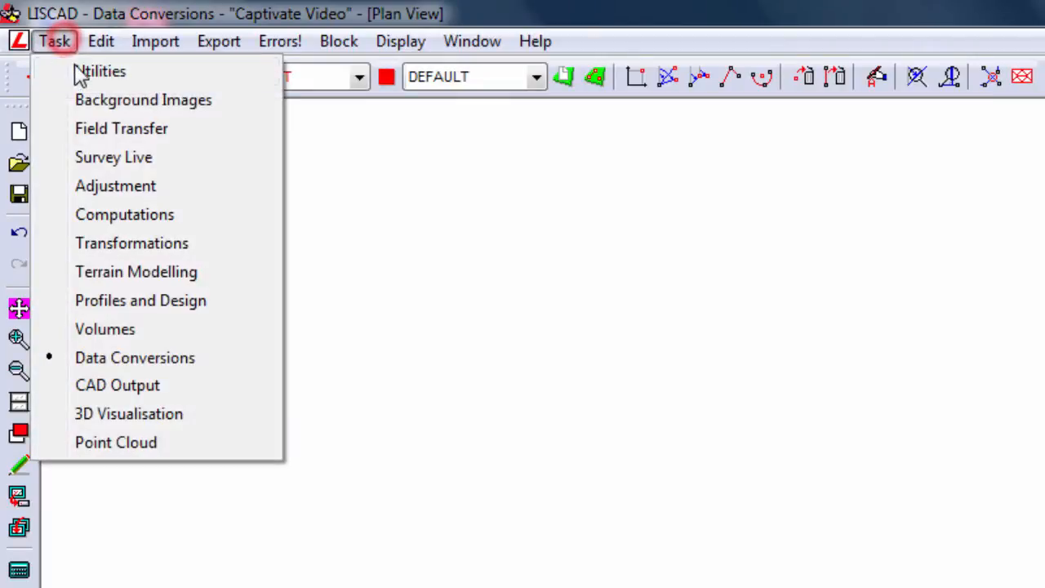
{"action": "left_click", "coordinate": [102, 71]}
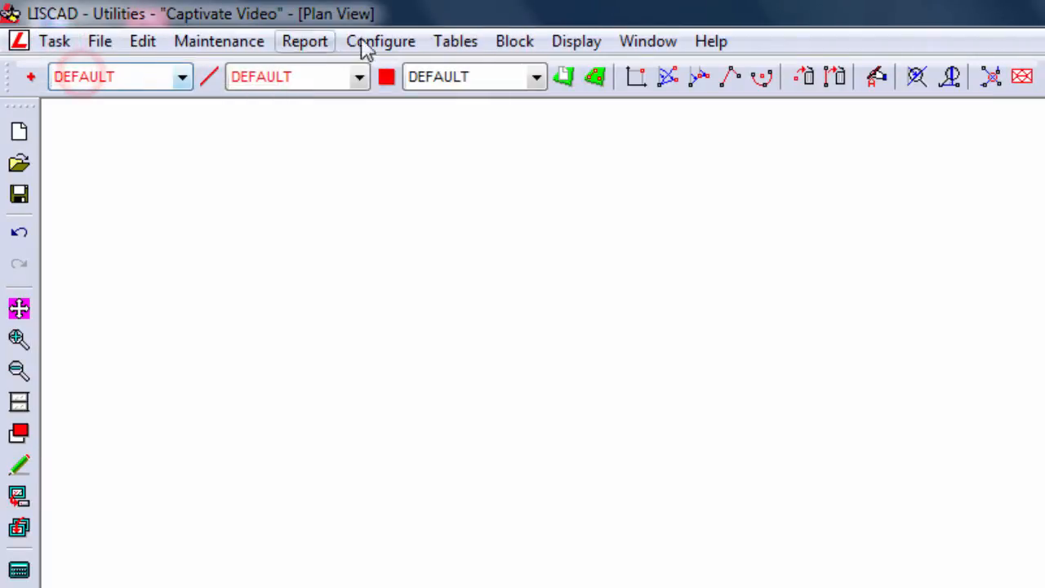
{"action": "left_click", "coordinate": [456, 41]}
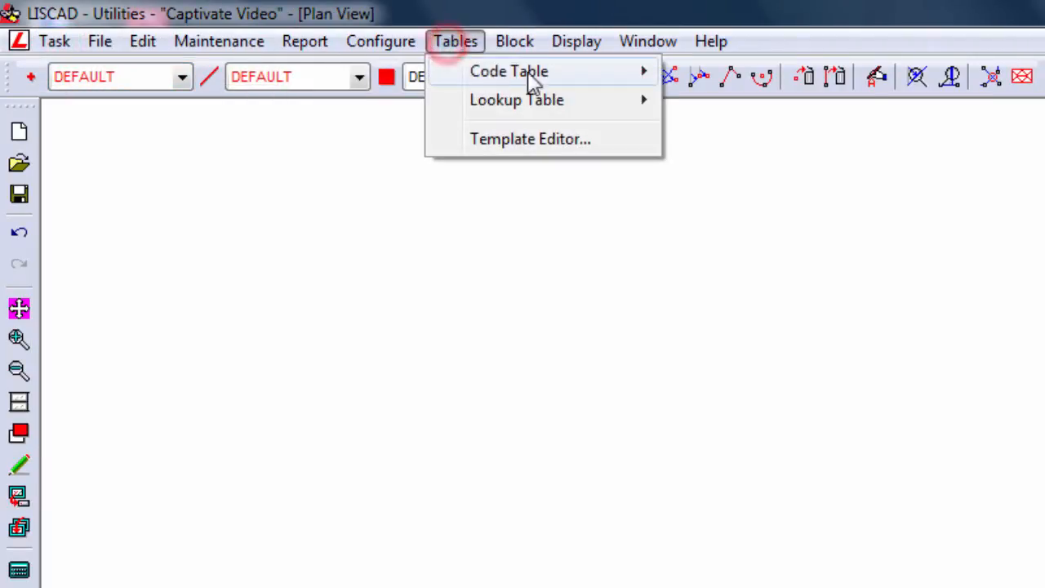
{"action": "mouse_move", "coordinate": [510, 72]}
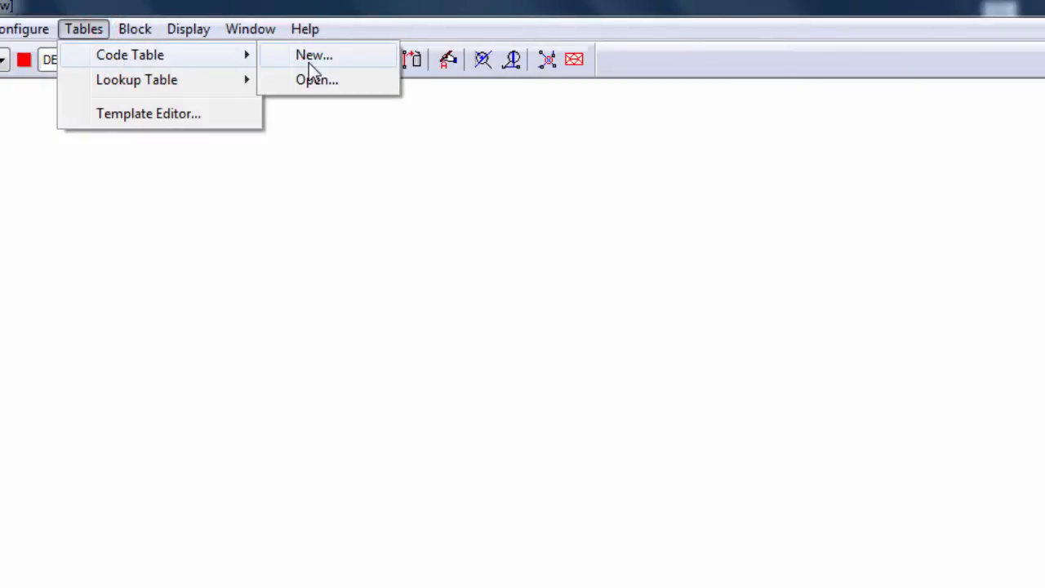
{"action": "mouse_move", "coordinate": [333, 85]}
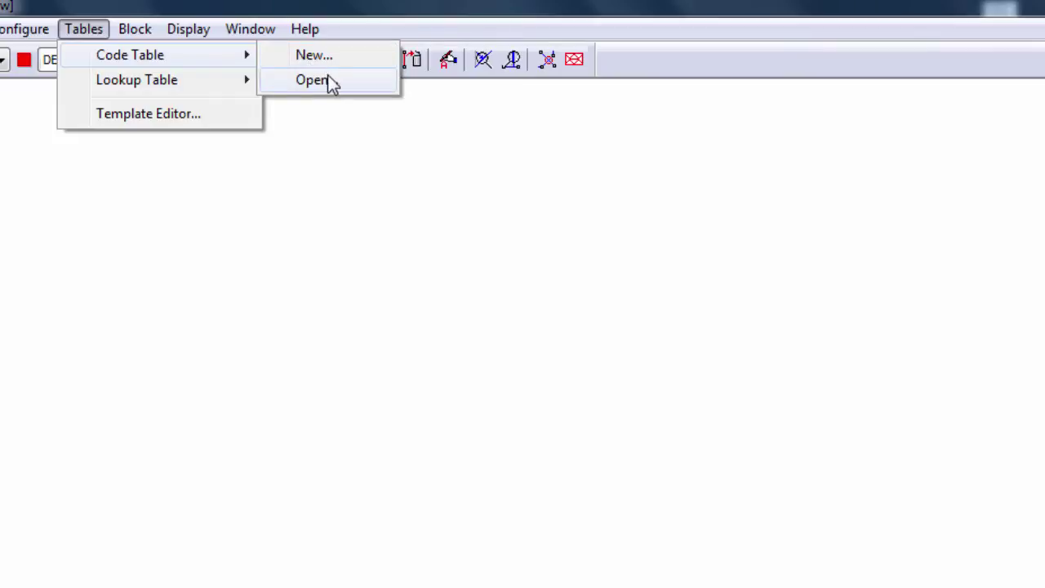
Open the Captivate Video code table in the Code Table Editor
{"action": "left_click", "coordinate": [316, 80]}
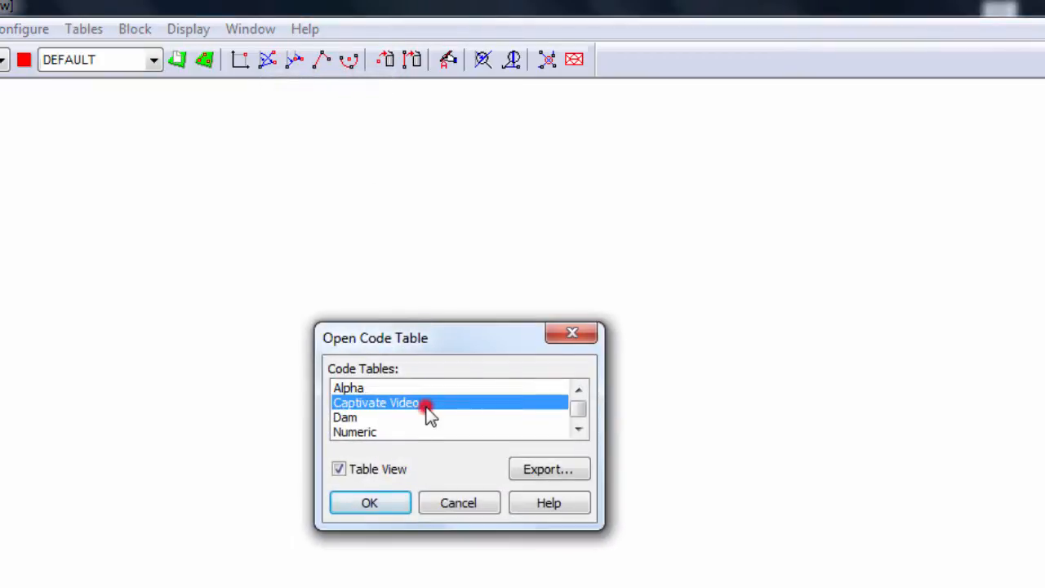
{"action": "left_click", "coordinate": [369, 503]}
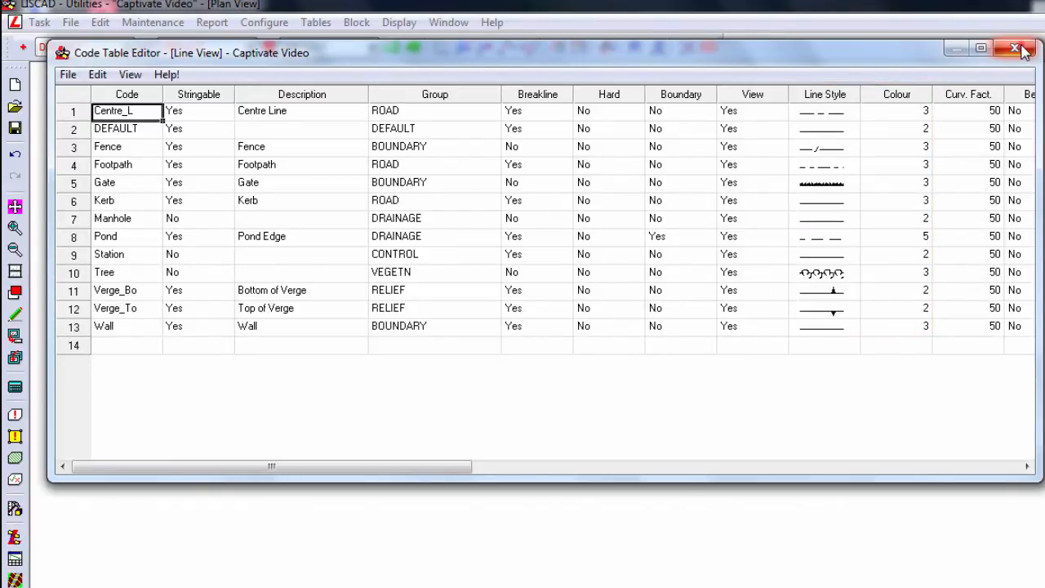
{"action": "left_click", "coordinate": [1012, 48]}
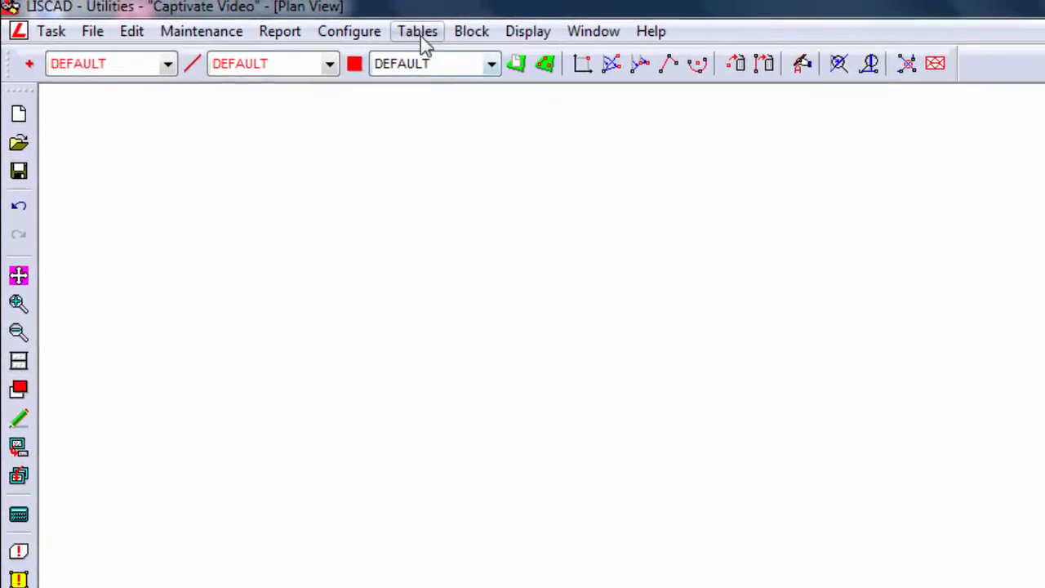
{"action": "left_click", "coordinate": [418, 31]}
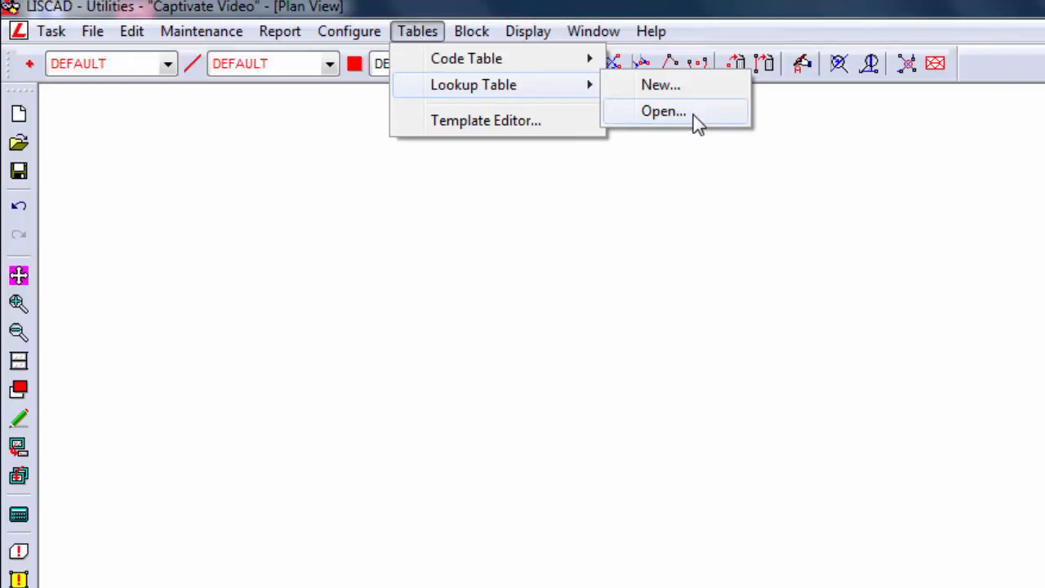
{"action": "left_click", "coordinate": [665, 111]}
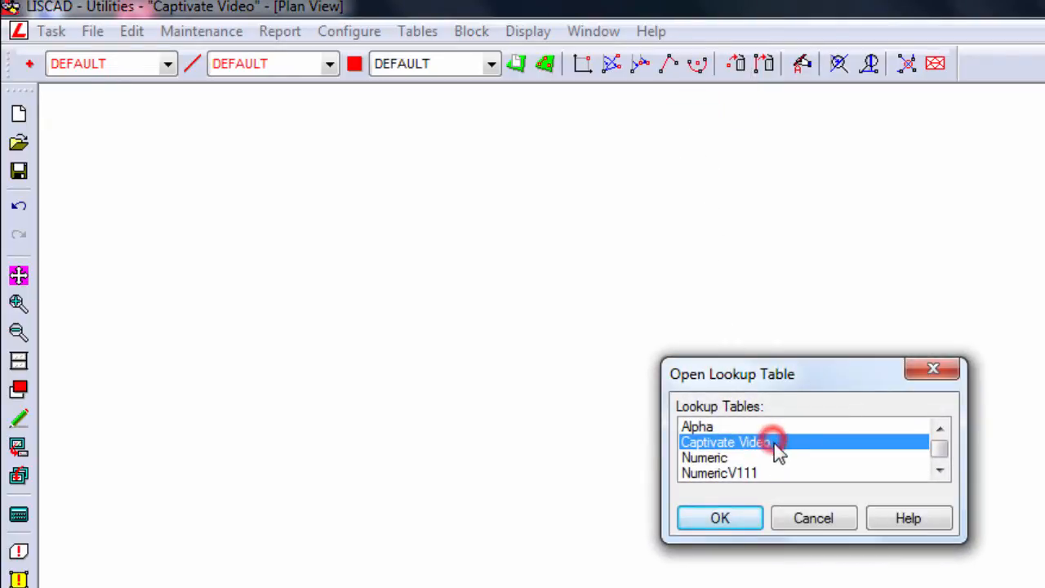
{"action": "mouse_move", "coordinate": [738, 525]}
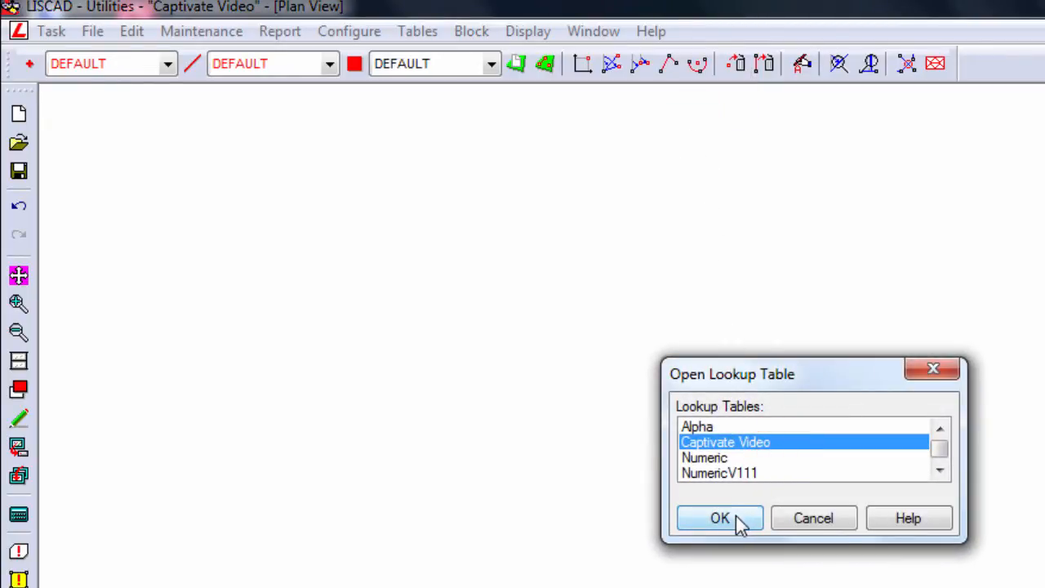
{"action": "left_click", "coordinate": [717, 518]}
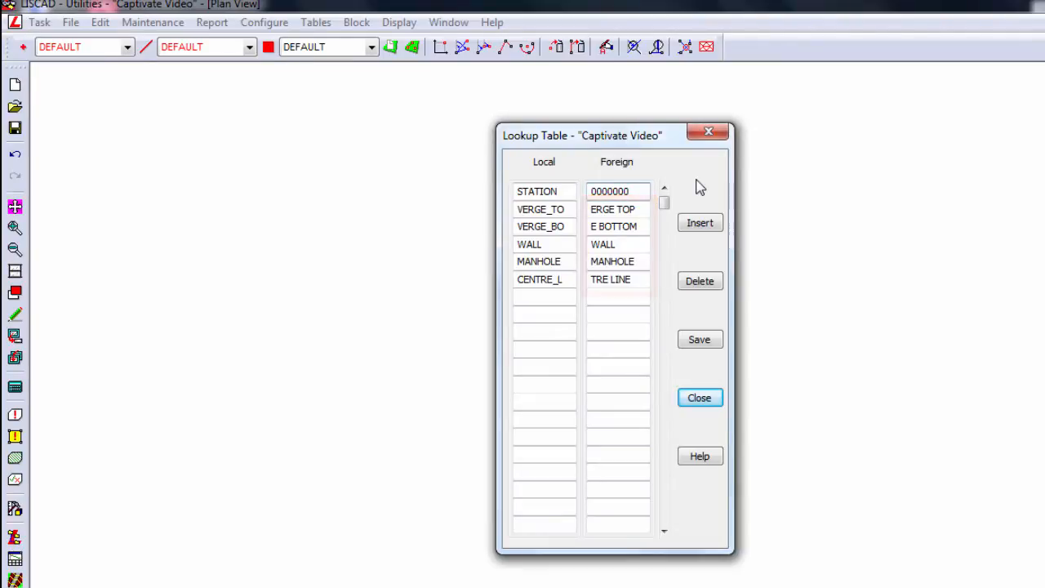
{"action": "left_click", "coordinate": [699, 399]}
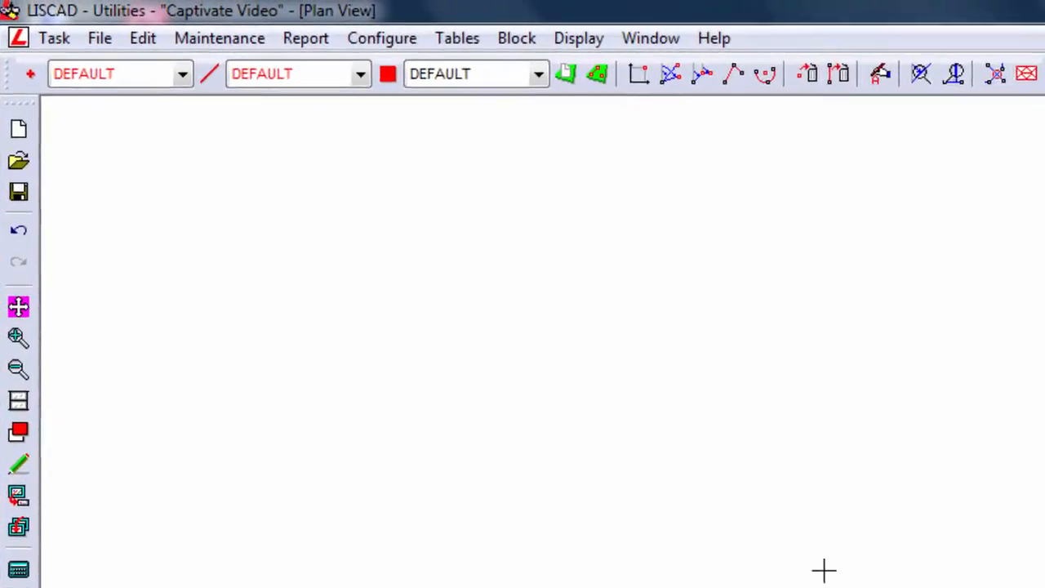
In Data Conversions, import SurveyCoding_0001_0429_093020.XCF as a Leica Viva file with the Captivate Video table
{"action": "left_click", "coordinate": [59, 39]}
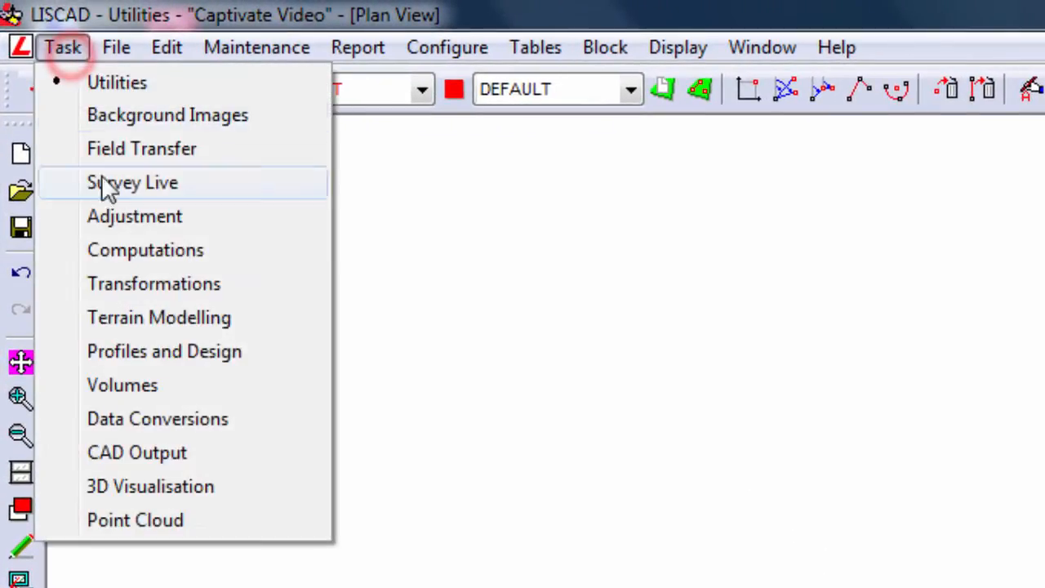
{"action": "left_click", "coordinate": [157, 418]}
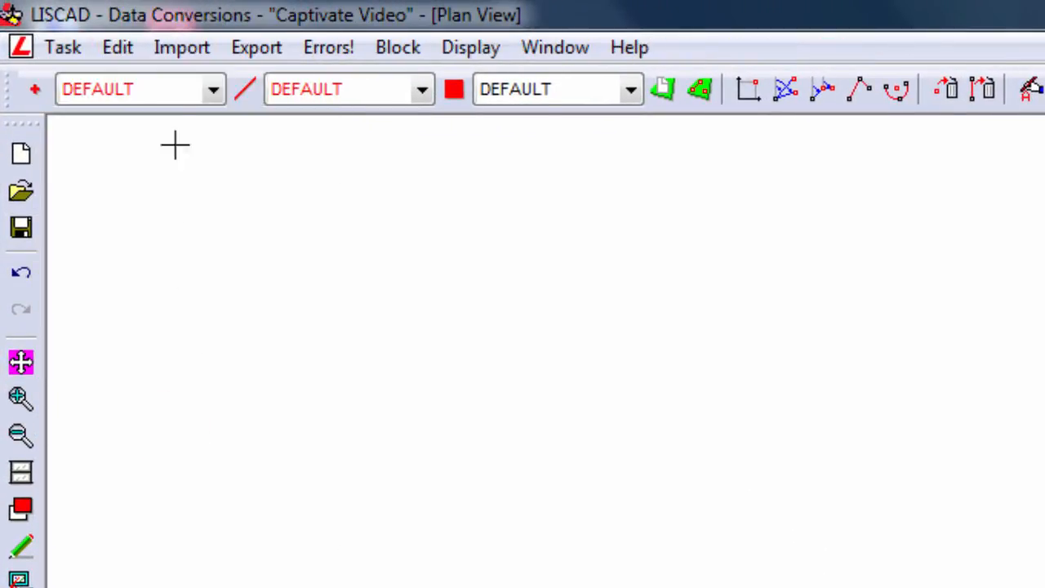
{"action": "left_click", "coordinate": [181, 46]}
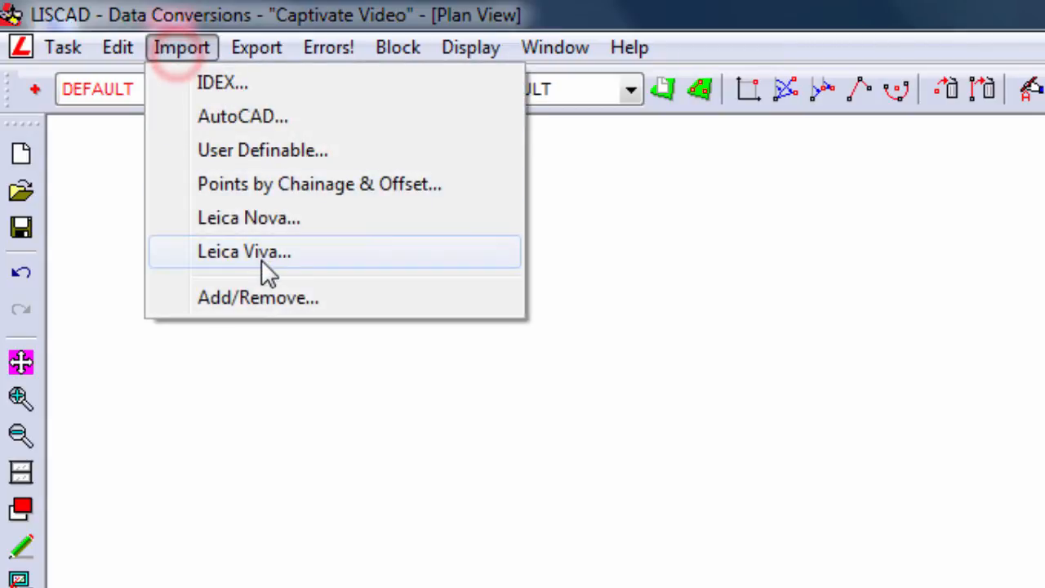
{"action": "left_click", "coordinate": [245, 251]}
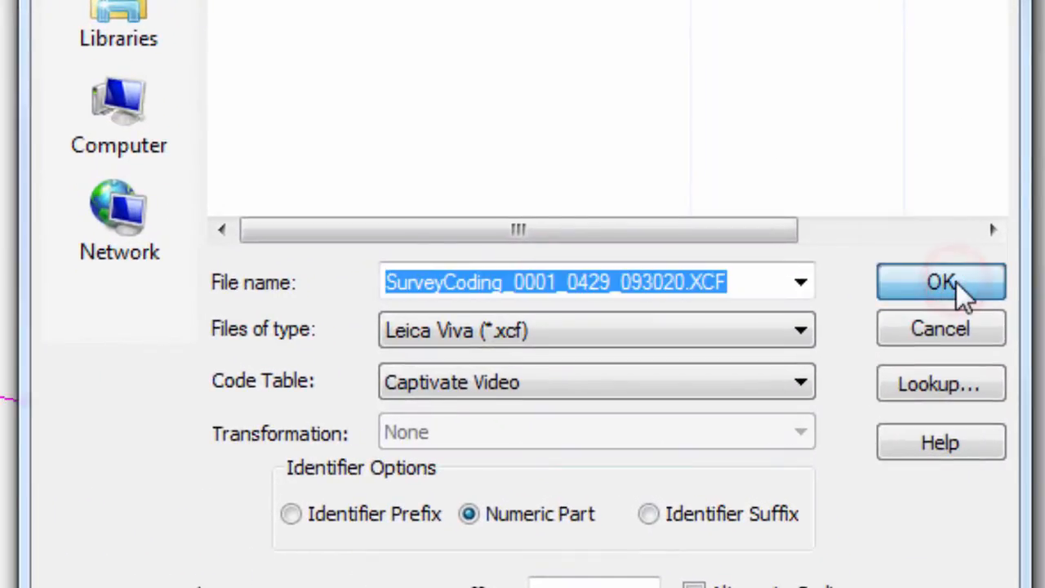
{"action": "left_click", "coordinate": [940, 282]}
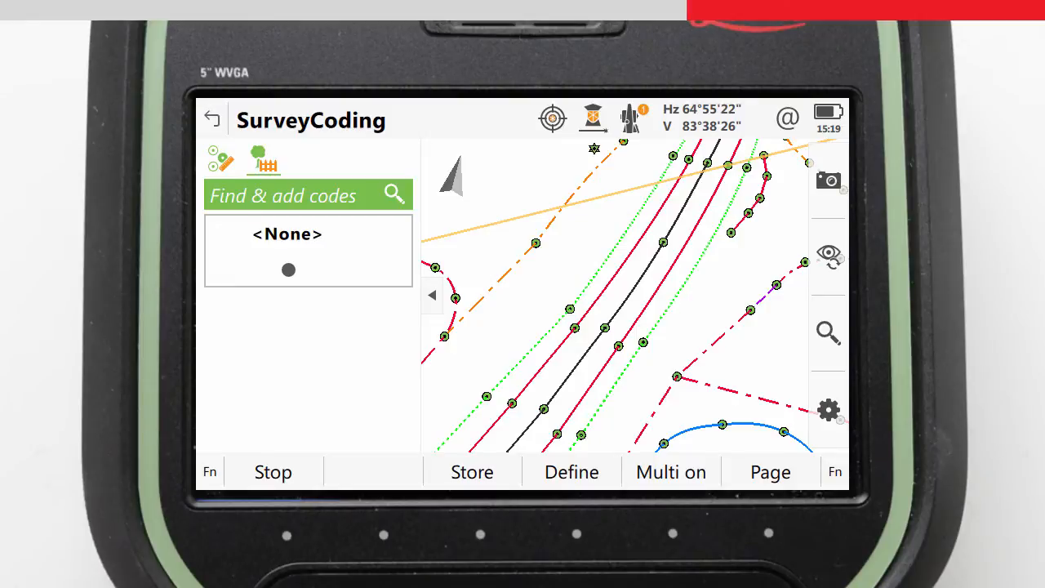
Search 'Tr' in Find & add codes and assign the Tree code to the point
{"action": "type", "text": "Tr"}
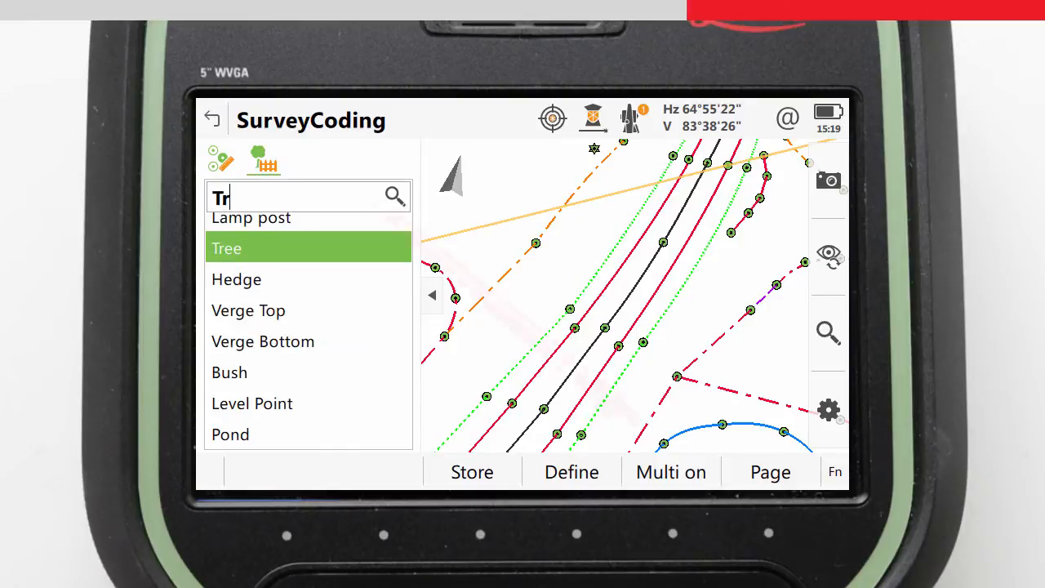
{"action": "left_click", "coordinate": [227, 248]}
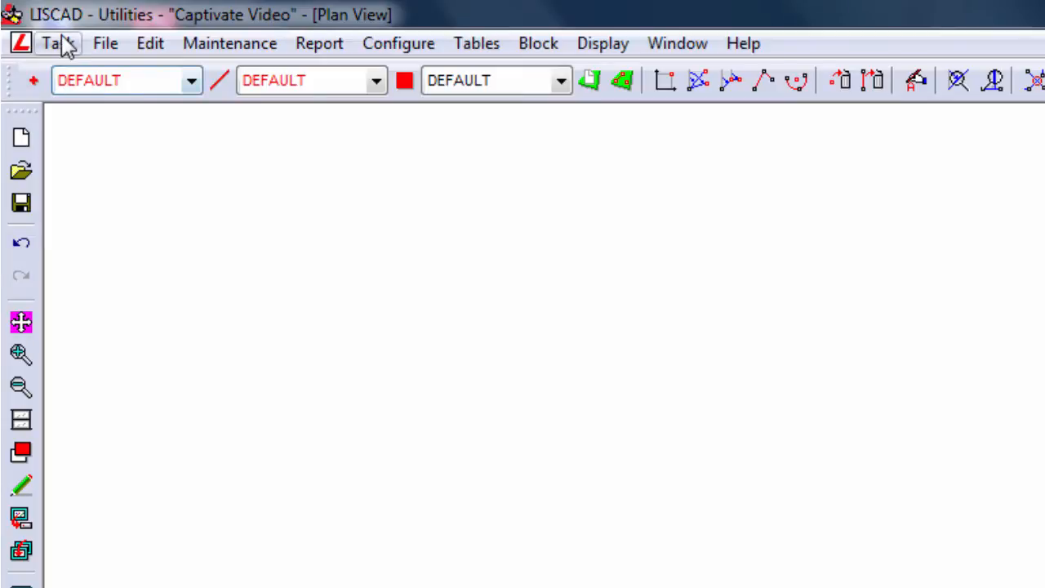
In Field Transfer, set Code Definition to code size 8 with Leica on-board lines enabled
{"action": "left_click", "coordinate": [59, 43]}
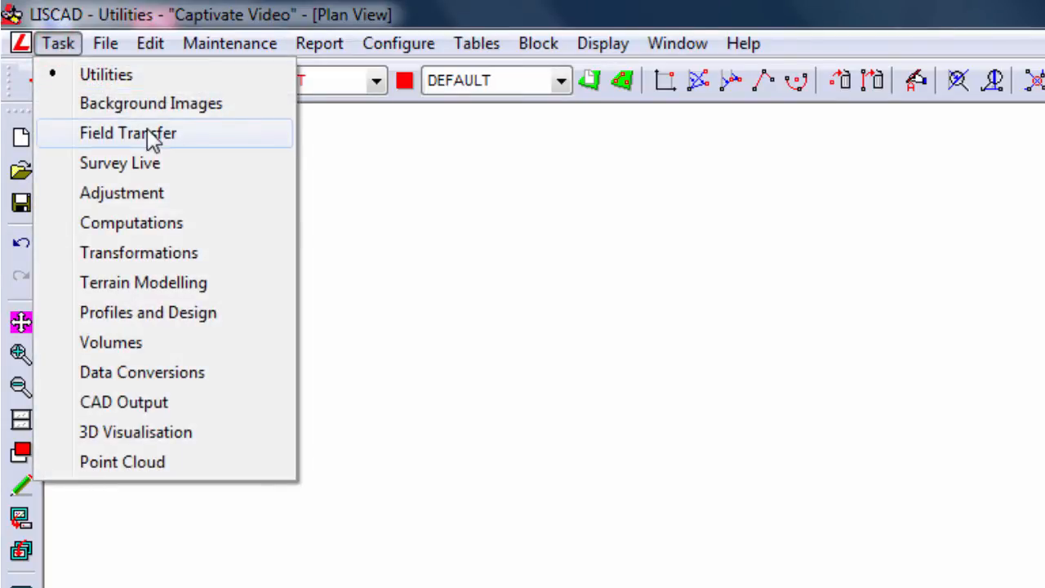
{"action": "left_click", "coordinate": [128, 132]}
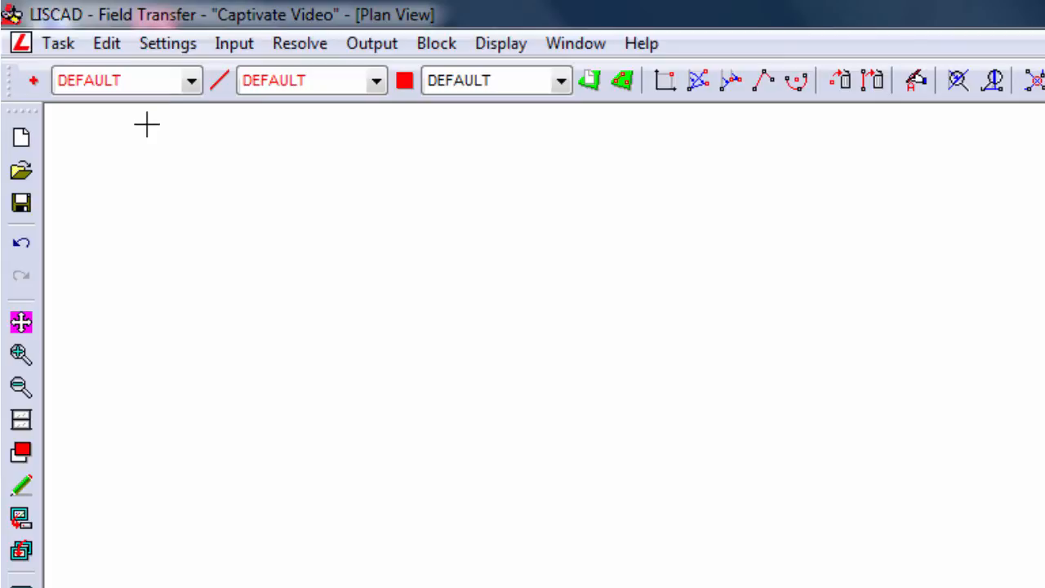
{"action": "left_click", "coordinate": [167, 43]}
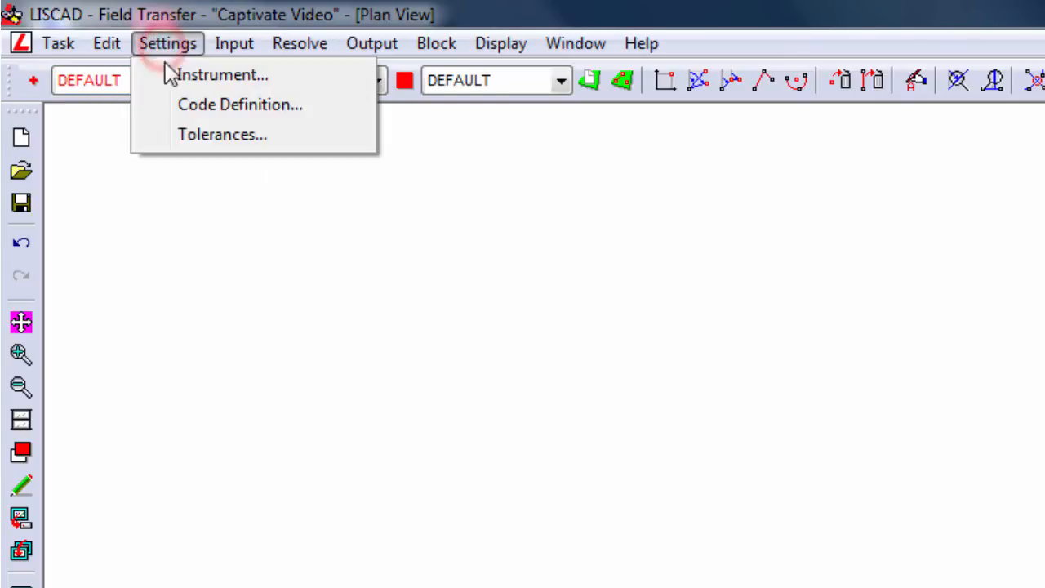
{"action": "left_click", "coordinate": [242, 104]}
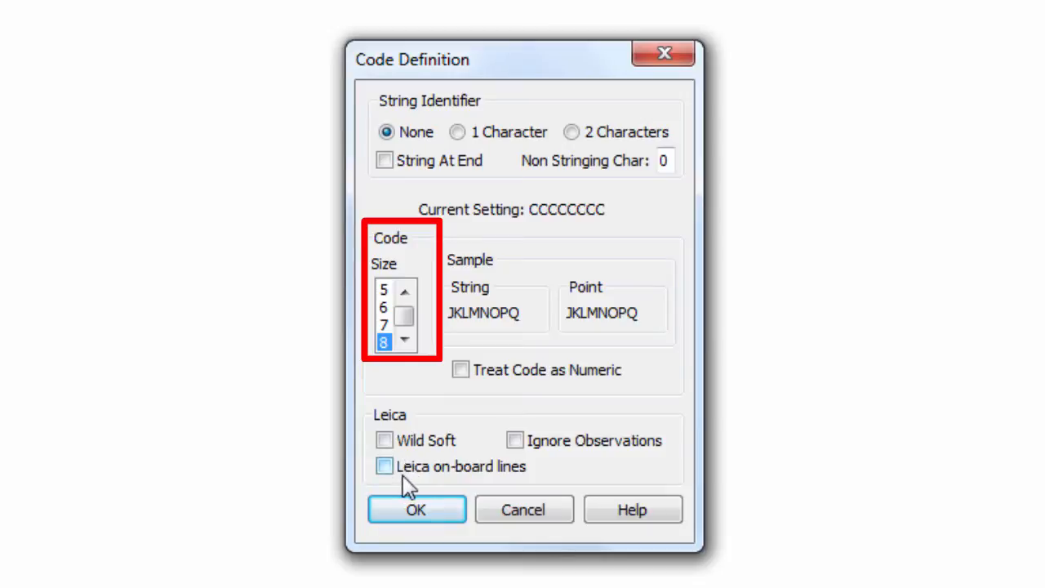
{"action": "left_click", "coordinate": [382, 467]}
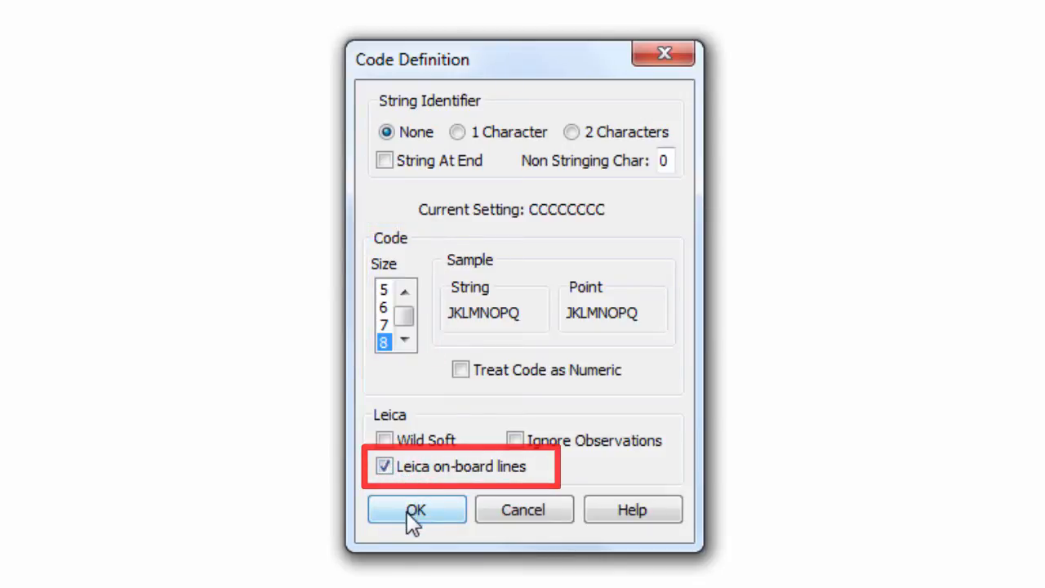
{"action": "left_click", "coordinate": [415, 509]}
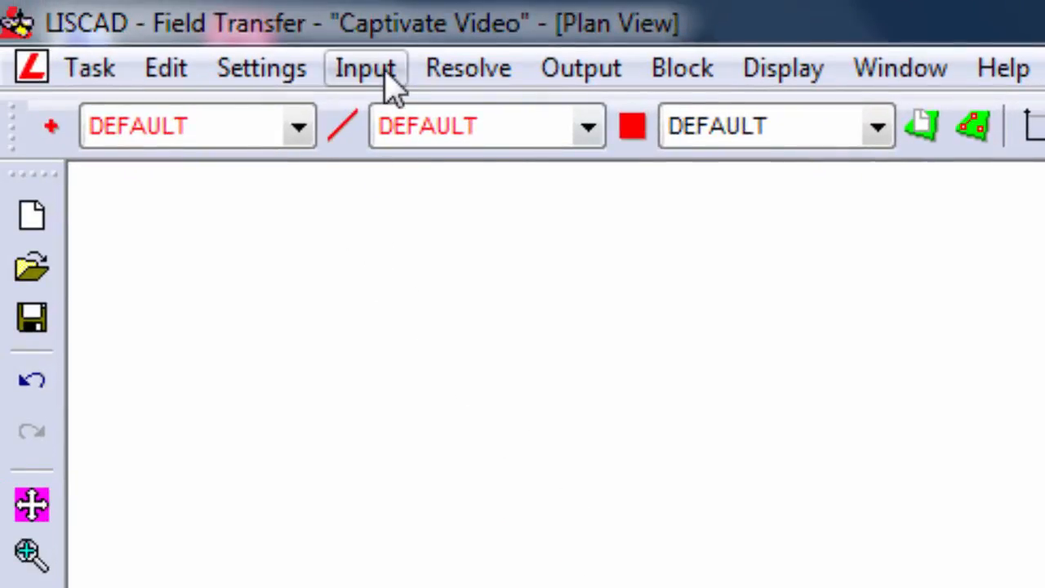
Read the SurveyCoding XCF file as Leica Viva input into the 'Captivate Video with Symbol Scales' raw file
{"action": "left_click", "coordinate": [366, 69]}
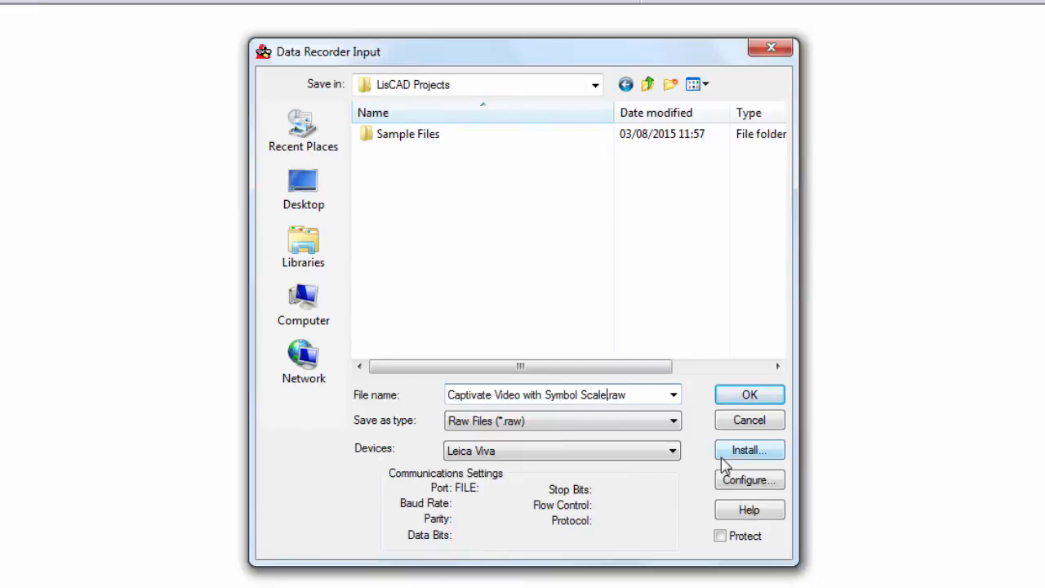
{"action": "type", "text": "s"}
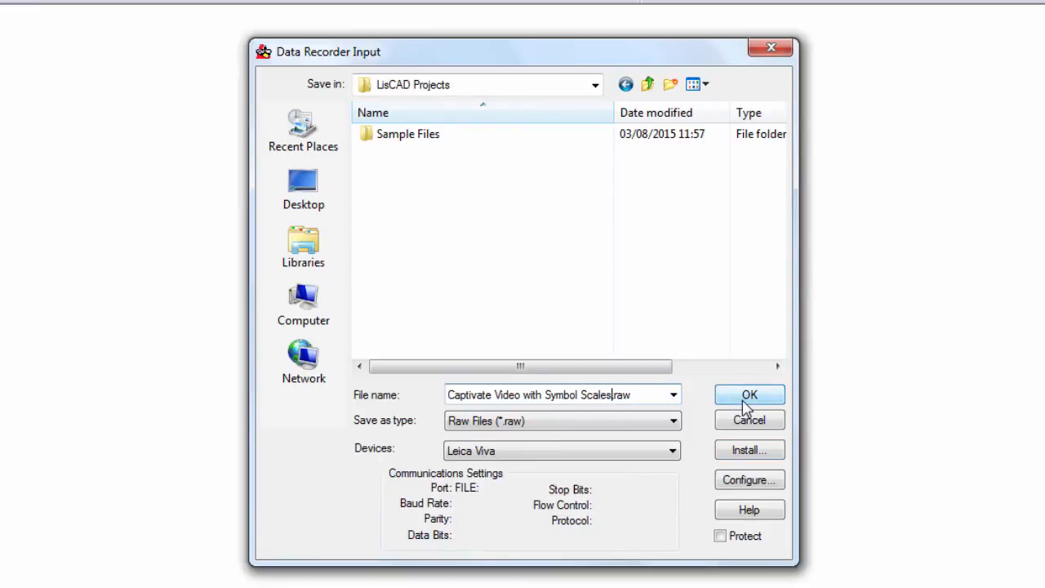
{"action": "left_click", "coordinate": [750, 393]}
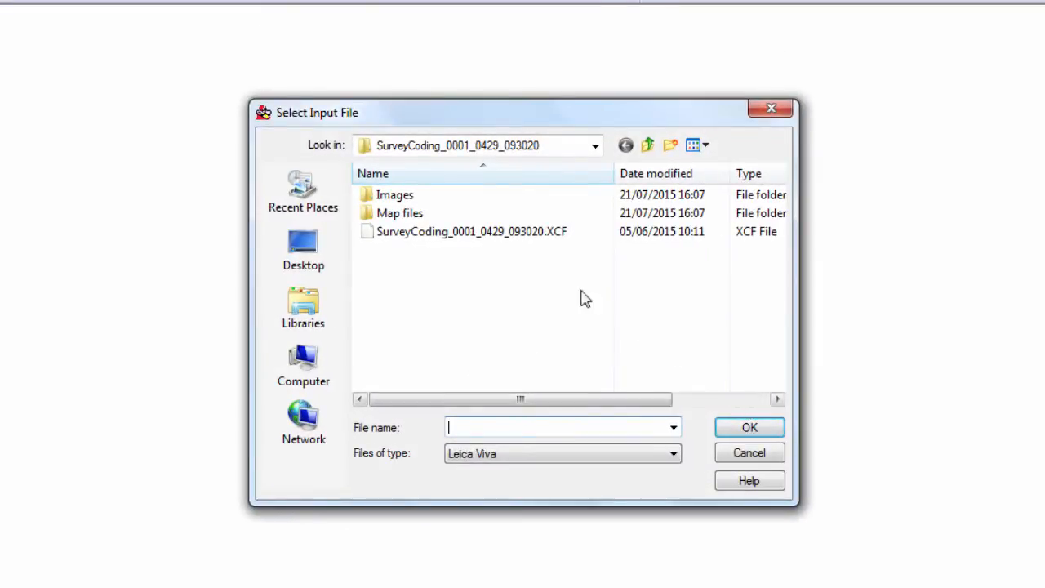
{"action": "left_click", "coordinate": [472, 232]}
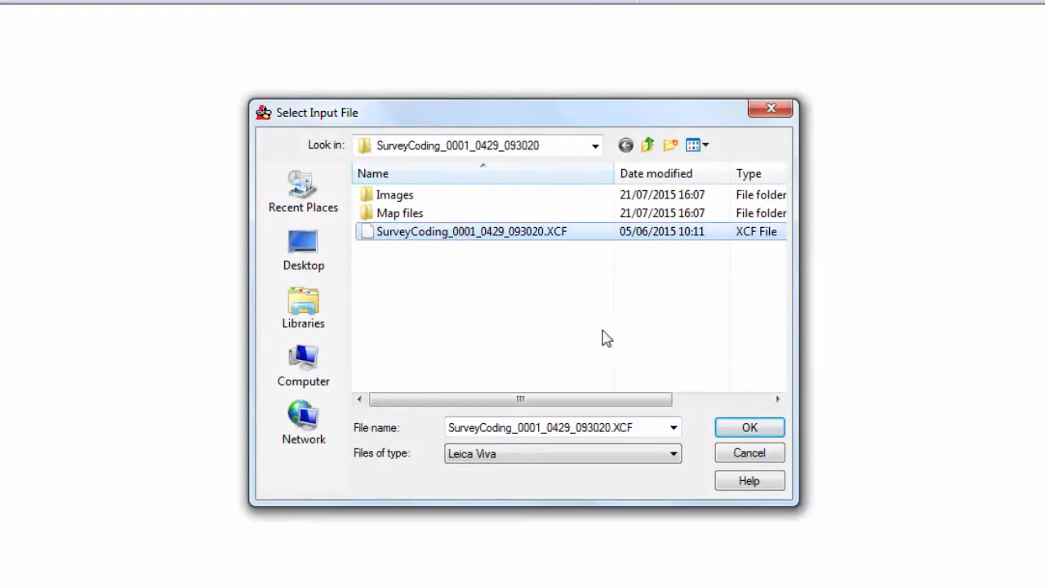
{"action": "left_click", "coordinate": [748, 428]}
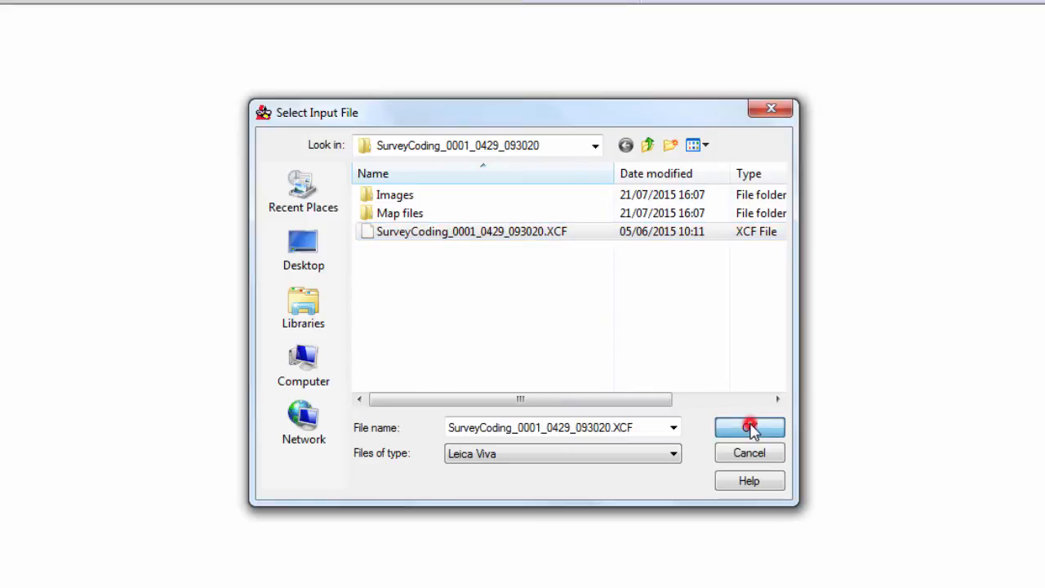
{"action": "left_click", "coordinate": [748, 428]}
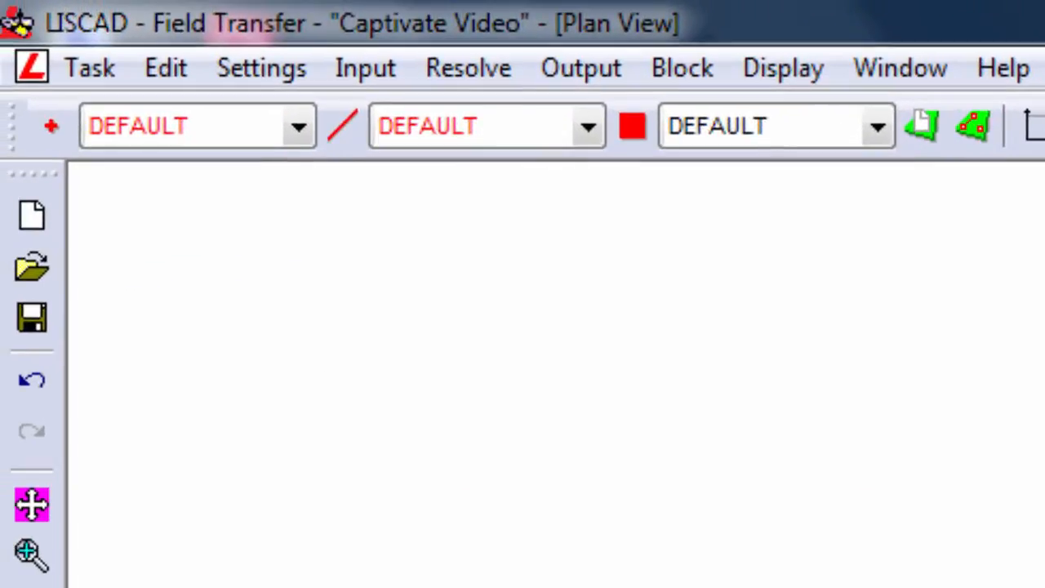
{"action": "mouse_move", "coordinate": [483, 83]}
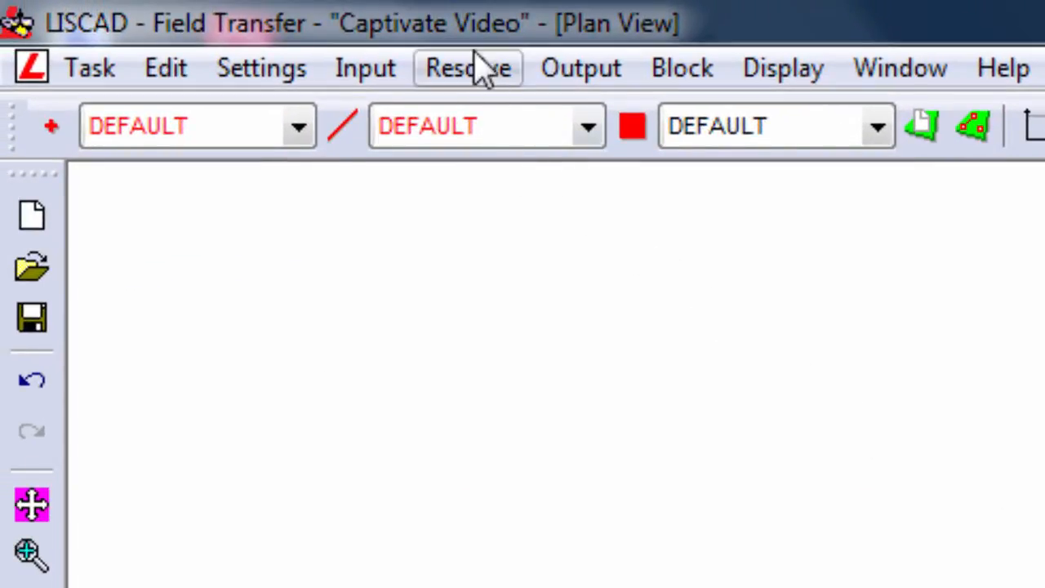
Create a field file from the Captivate Video with Symbol Scales.raw file via Resolve
{"action": "left_click", "coordinate": [467, 67]}
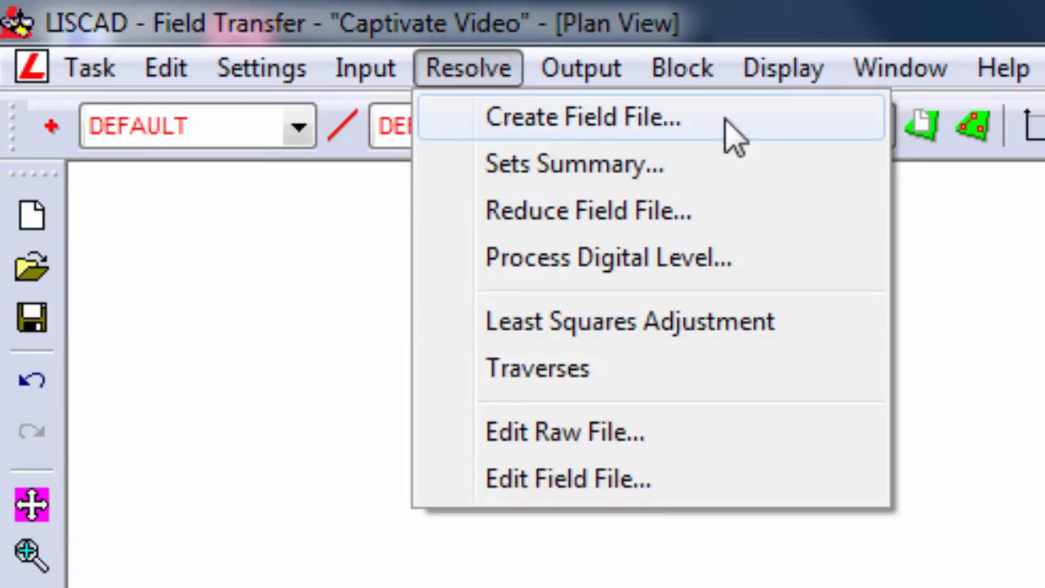
{"action": "left_click", "coordinate": [580, 118]}
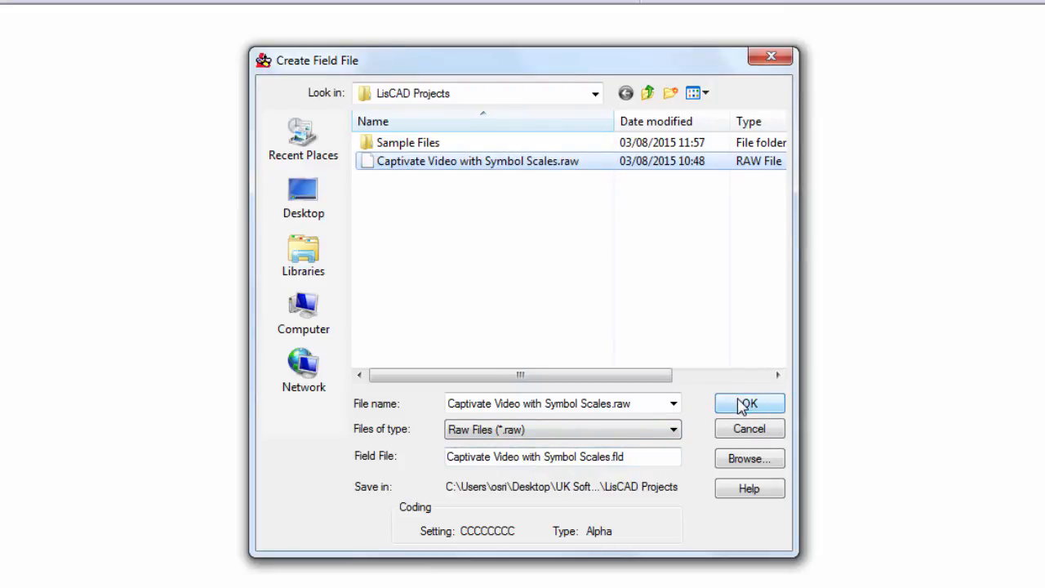
{"action": "left_click", "coordinate": [743, 401]}
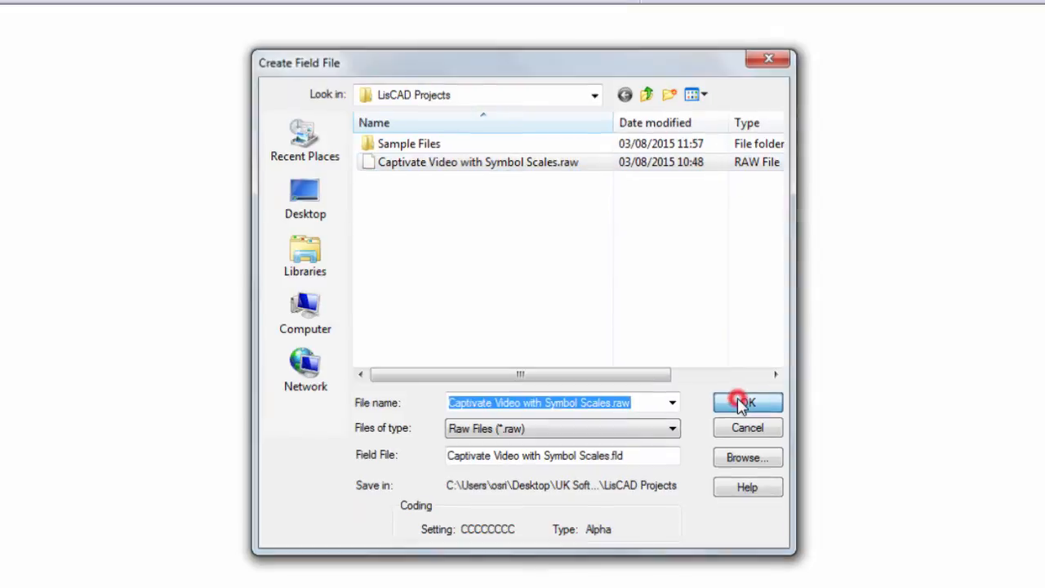
{"action": "left_click", "coordinate": [746, 401]}
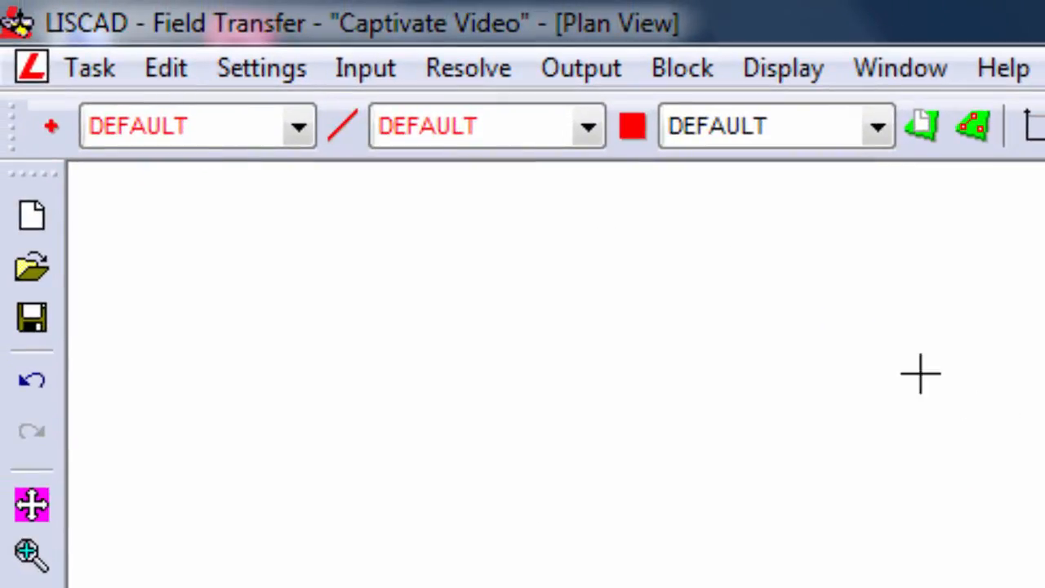
Prepare Reduce Field File on the .fld with Captivate Video code and lookup tables, accepting the reduction options
{"action": "left_click", "coordinate": [465, 68]}
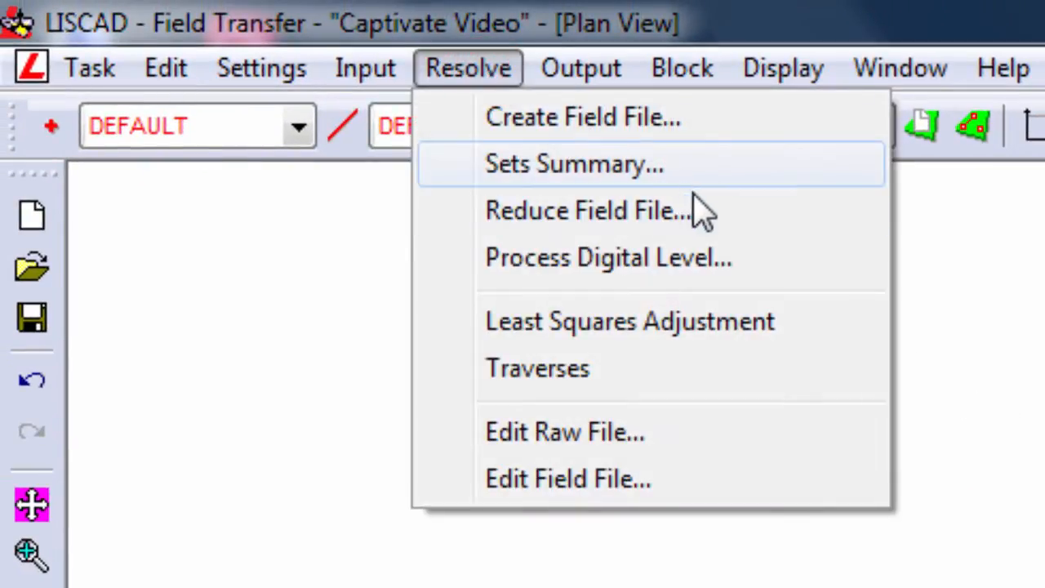
{"action": "mouse_move", "coordinate": [727, 225]}
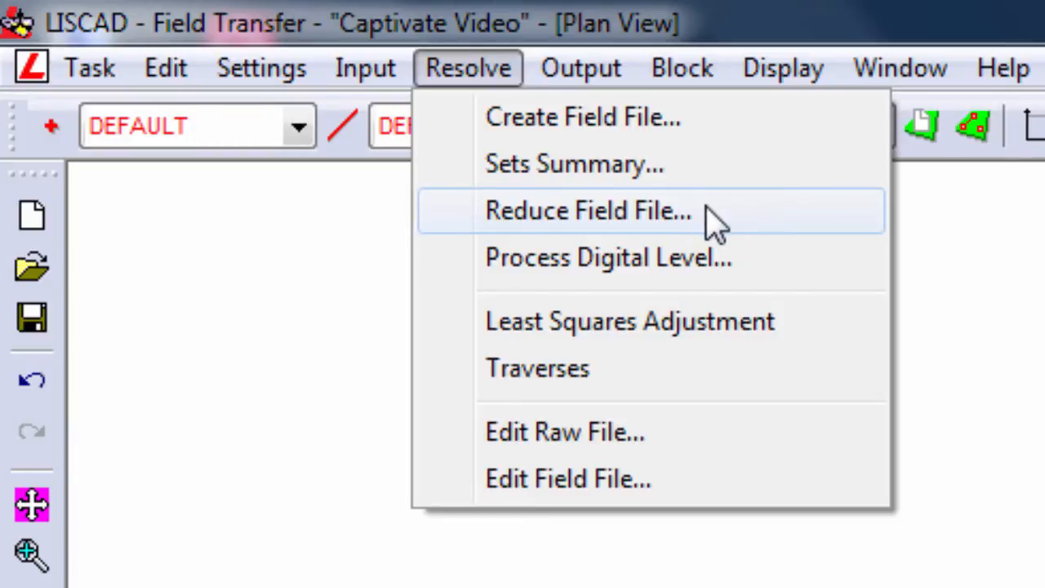
{"action": "left_click", "coordinate": [586, 211]}
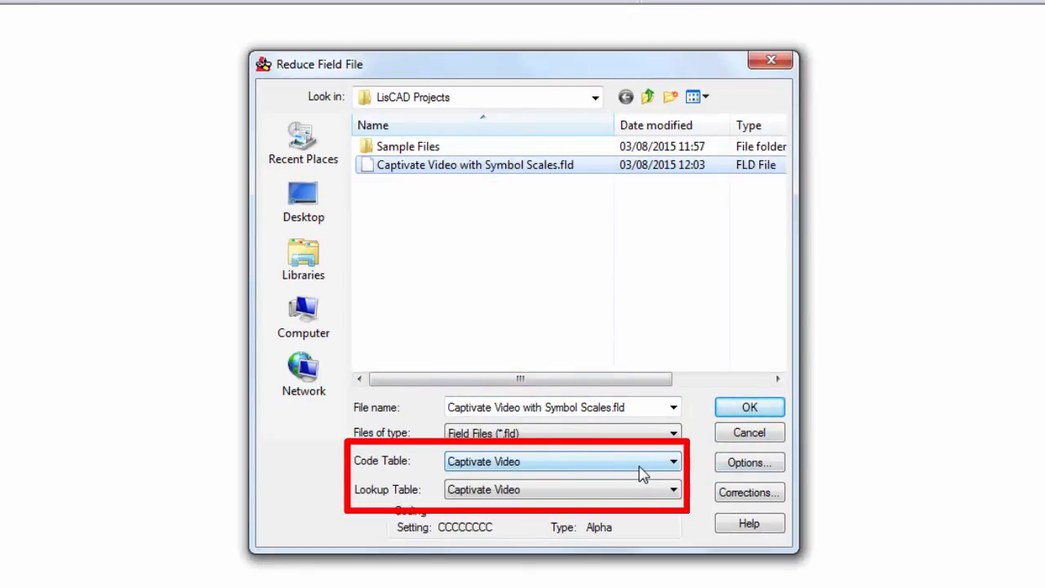
{"action": "left_click", "coordinate": [671, 462]}
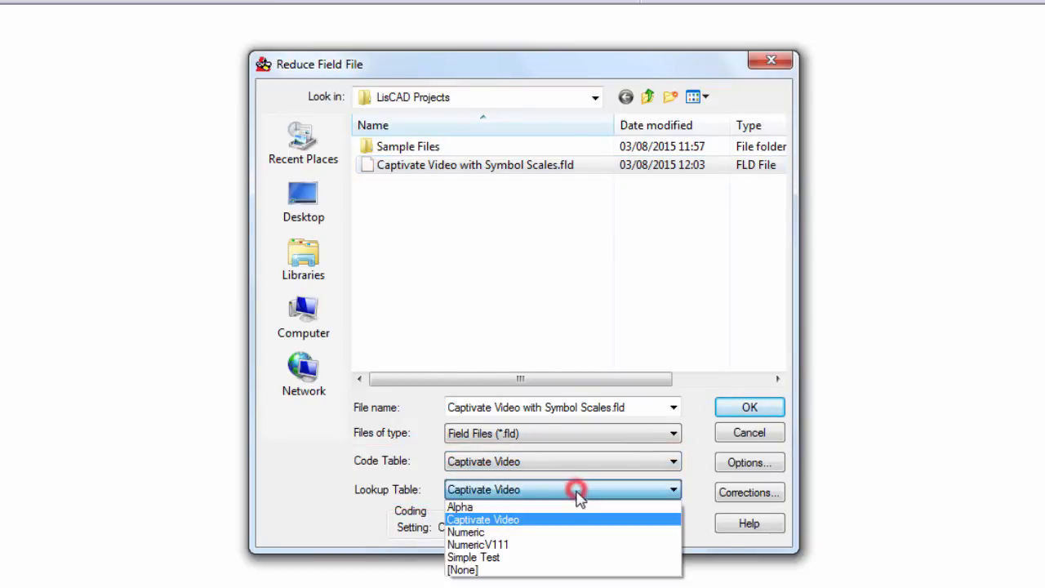
{"action": "left_click", "coordinate": [507, 519]}
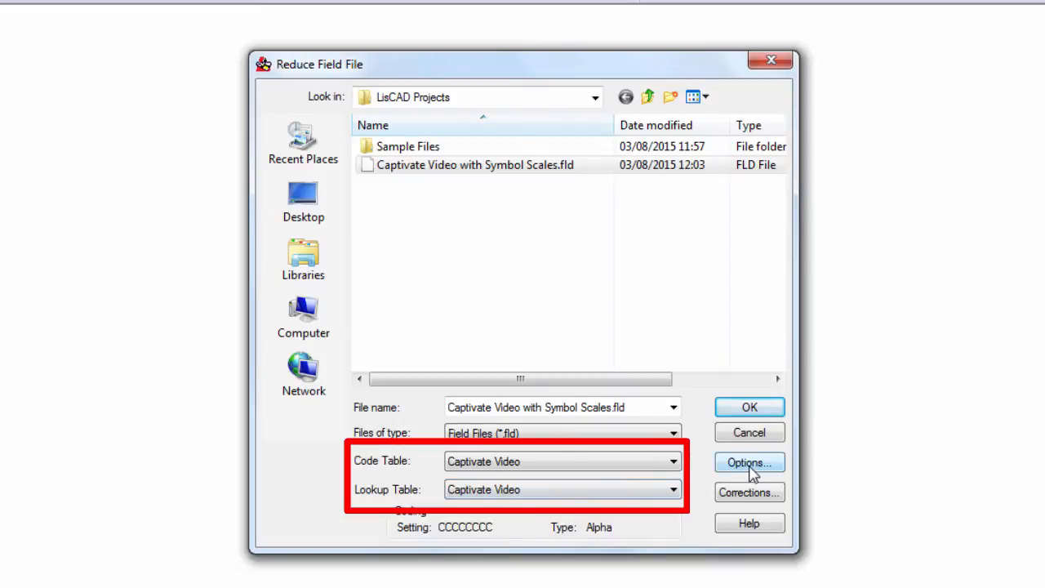
{"action": "left_click", "coordinate": [748, 462]}
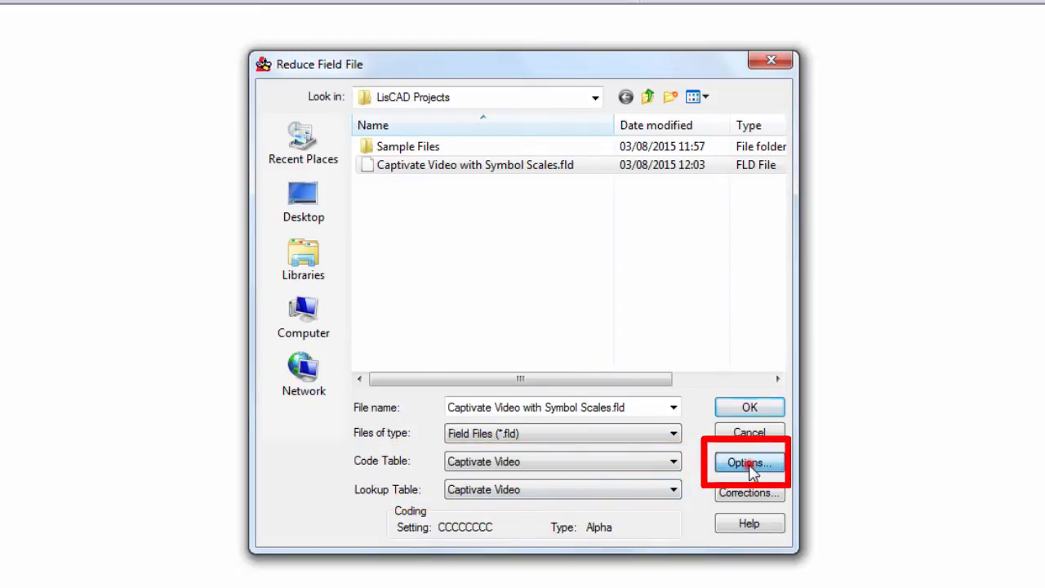
{"action": "left_click", "coordinate": [750, 463]}
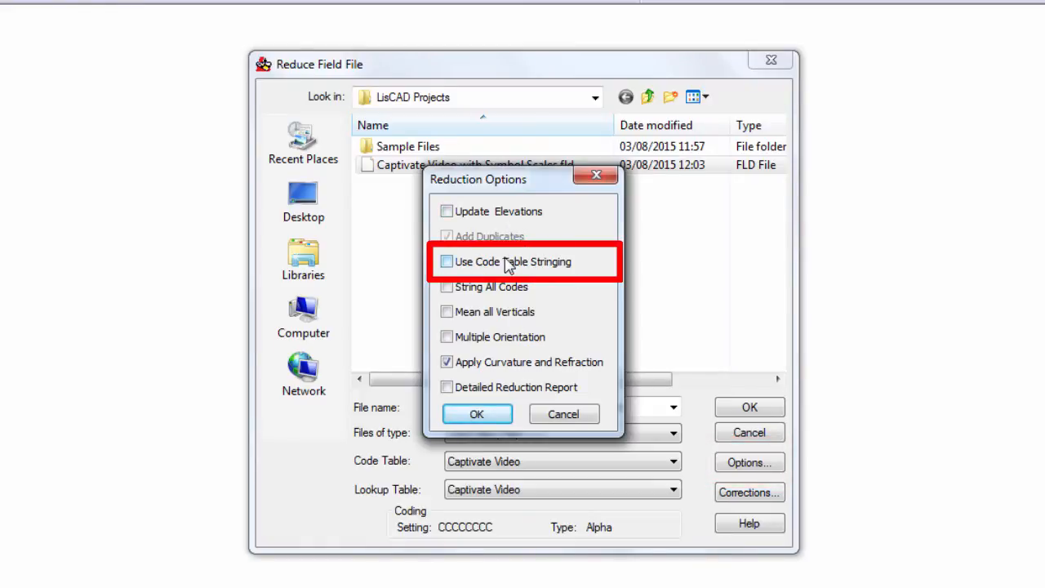
{"action": "left_click", "coordinate": [477, 415]}
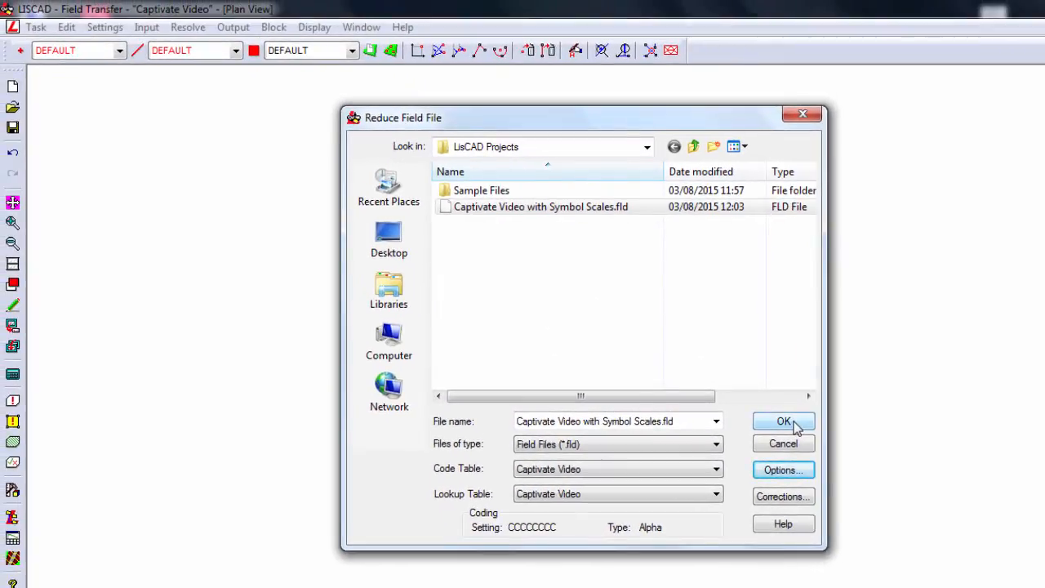
Run the field-file reduction and dismiss its report with the two duplicate-line warnings
{"action": "left_click", "coordinate": [783, 422]}
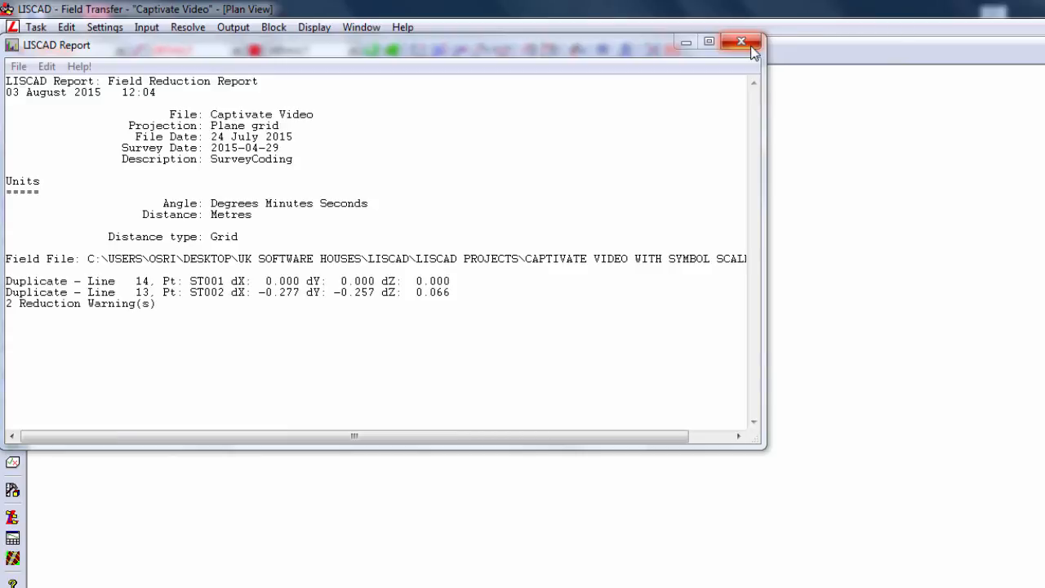
{"action": "left_click", "coordinate": [736, 39]}
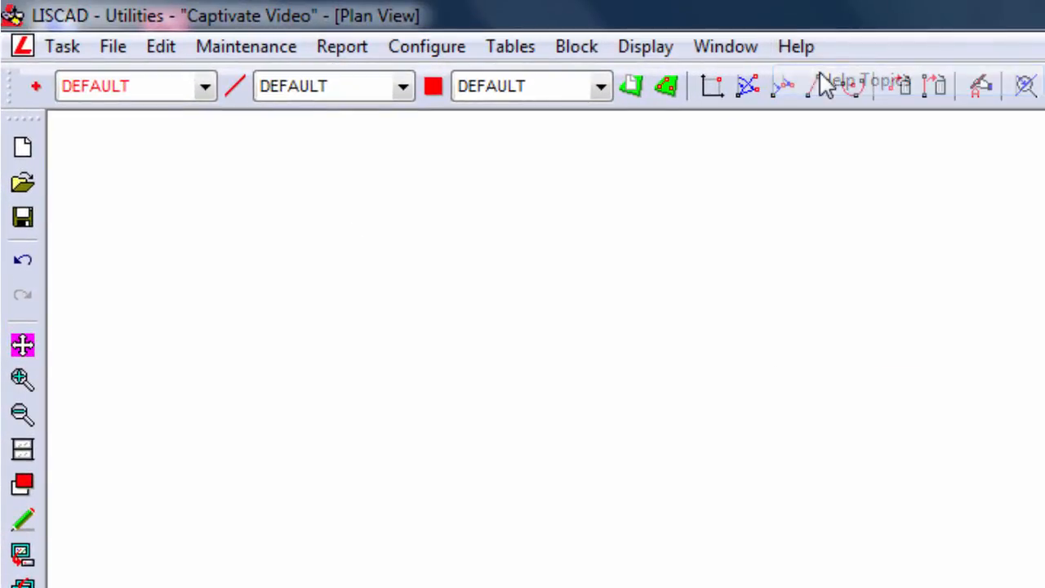
Search SEE Help for 'Op Code' and browse the Leica/Wild Operation Codes down to code 14, Description
{"action": "left_click", "coordinate": [829, 85]}
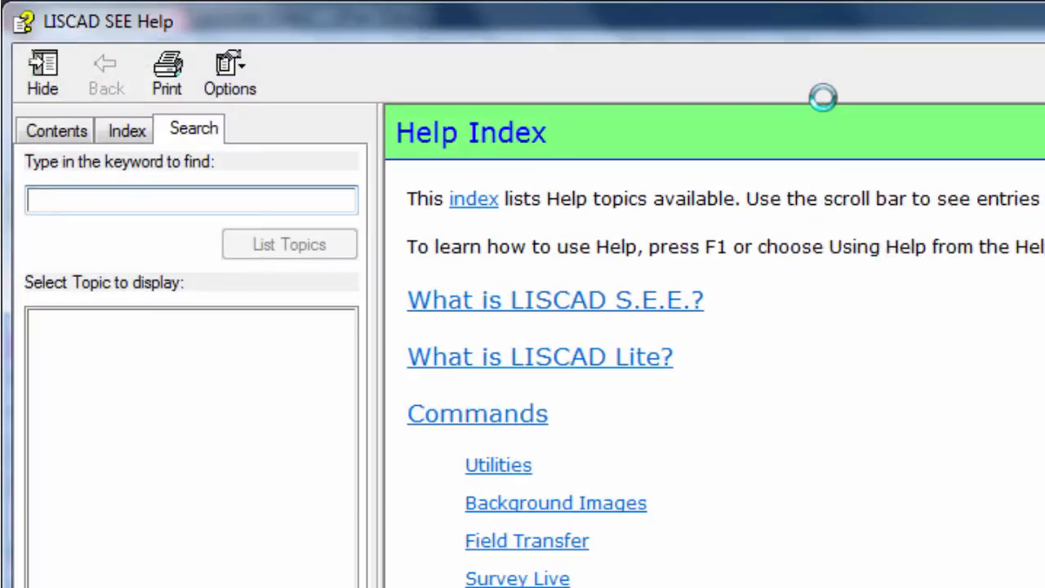
{"action": "type", "text": "Op"}
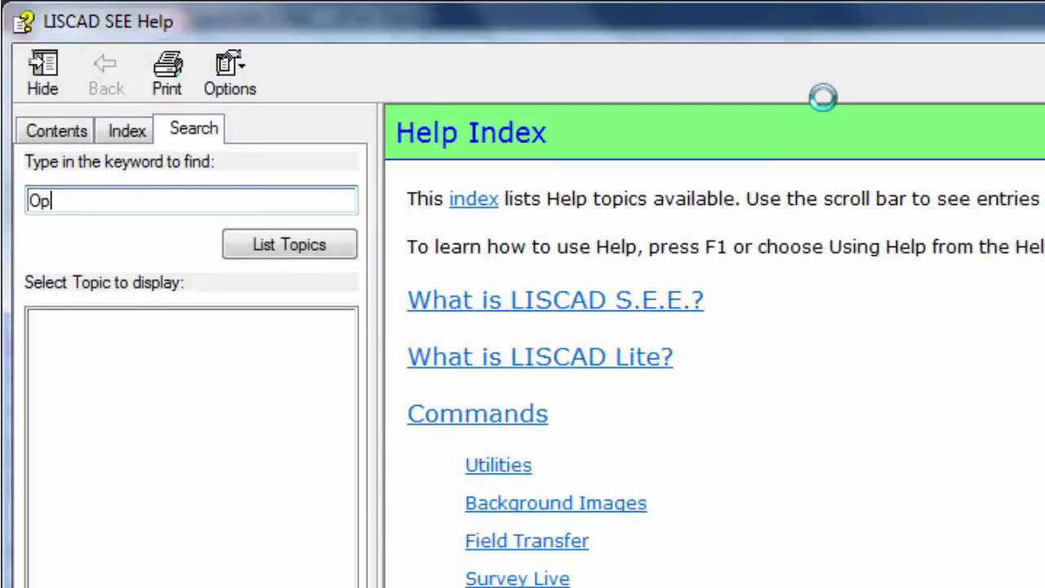
{"action": "type", "text": "Code"}
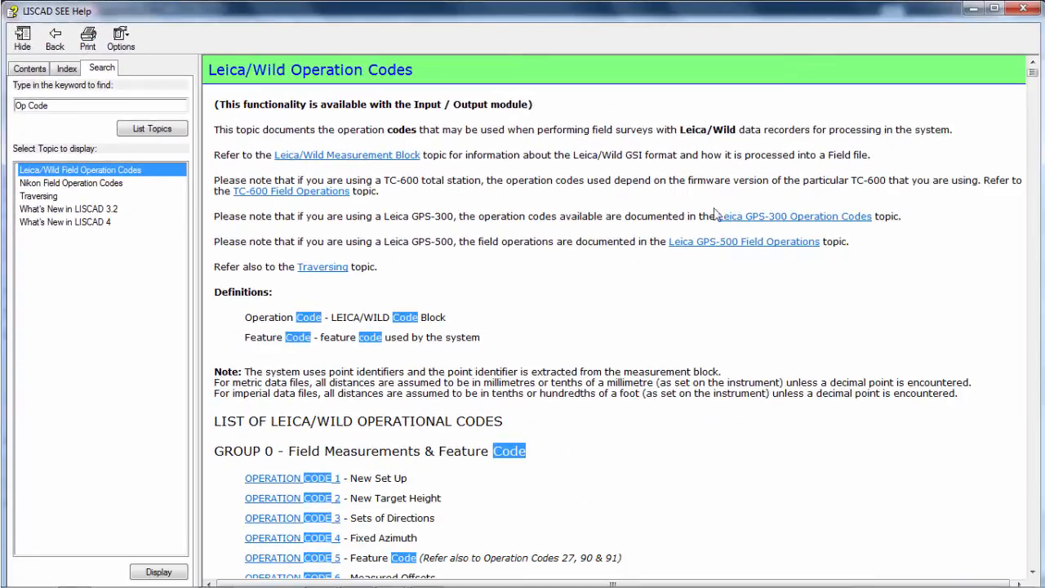
{"action": "mouse_move", "coordinate": [712, 369]}
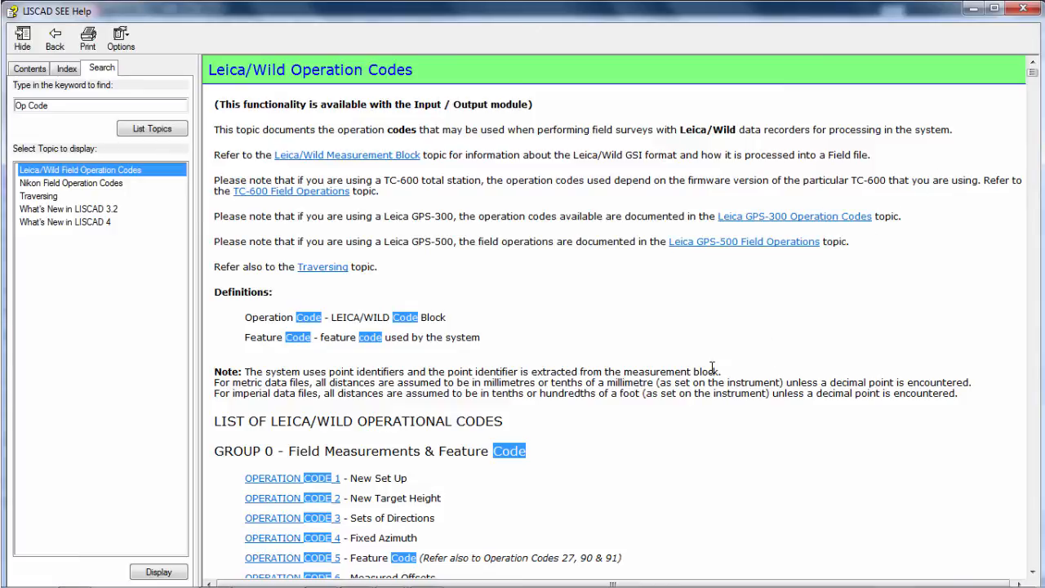
{"action": "scroll", "scroll_direction": "down", "scroll_amount": 3}
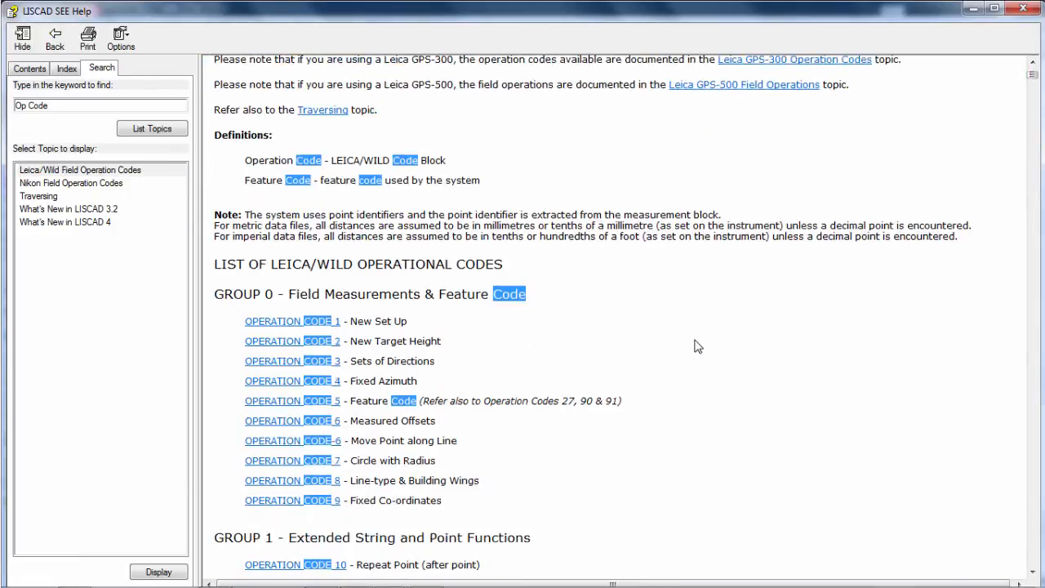
{"action": "scroll", "scroll_direction": "down", "scroll_amount": 3}
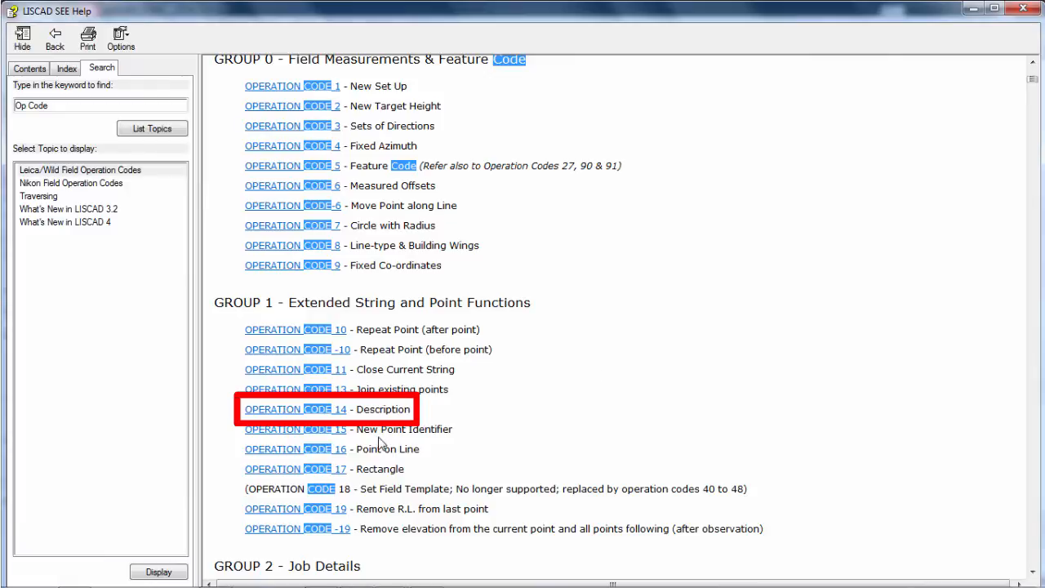
{"action": "mouse_move", "coordinate": [286, 412]}
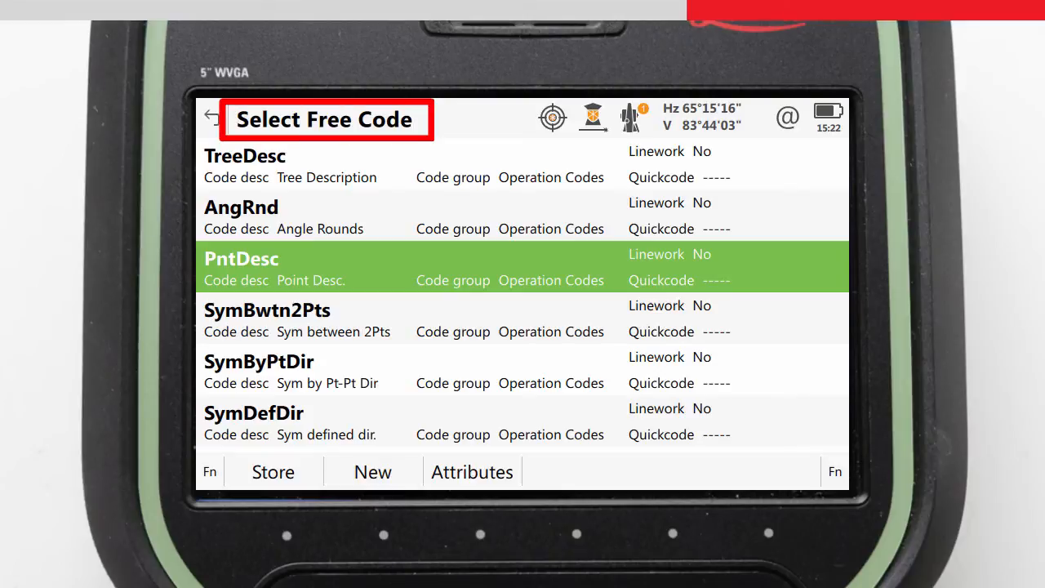
Show the Captivate free-code list via My TS Favourites and select the TreeDesc operation code
{"action": "left_click", "coordinate": [212, 118]}
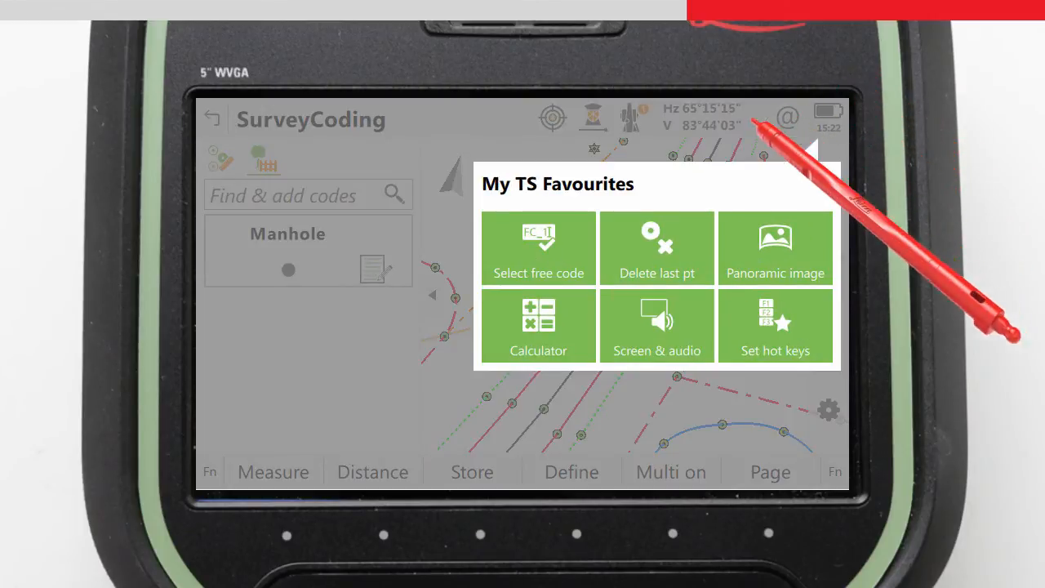
{"action": "left_click", "coordinate": [537, 248]}
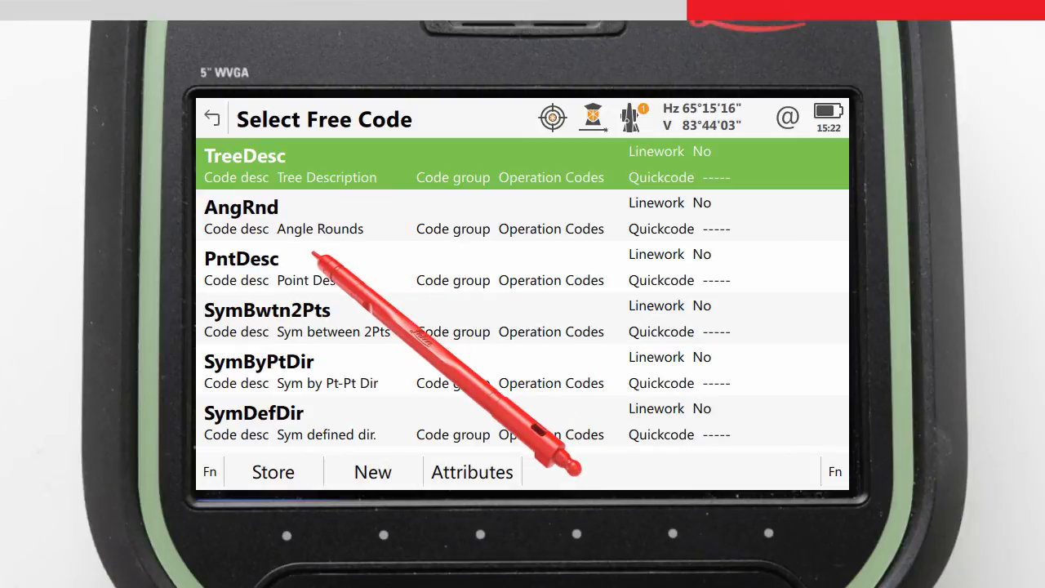
{"action": "left_click", "coordinate": [269, 268]}
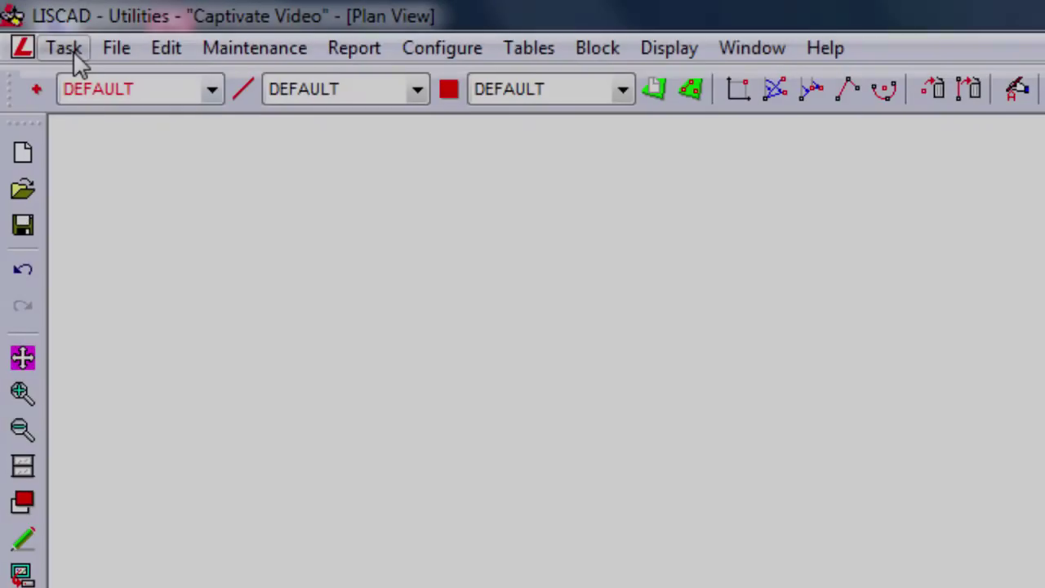
In the Field Transfer task, reduce the one-description .fld file to plot Control, Tree and Manhole State Good labels
{"action": "left_click", "coordinate": [61, 45]}
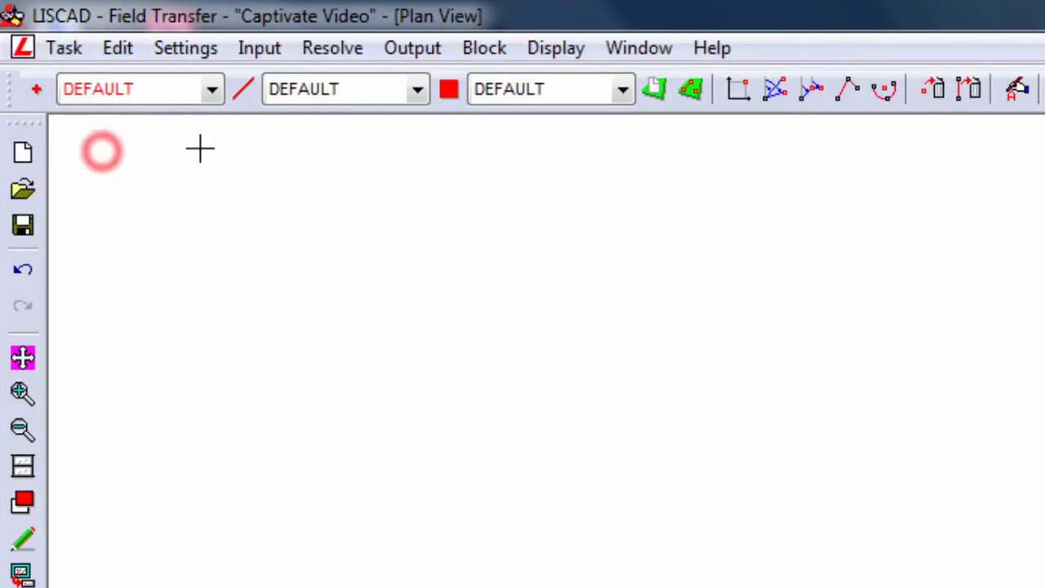
{"action": "left_click", "coordinate": [334, 49]}
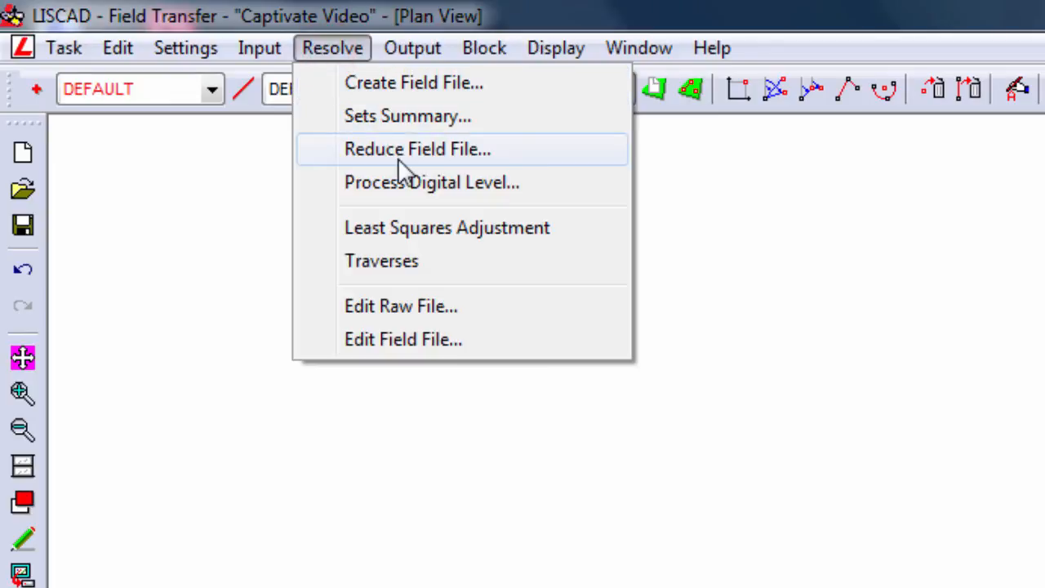
{"action": "left_click", "coordinate": [417, 148]}
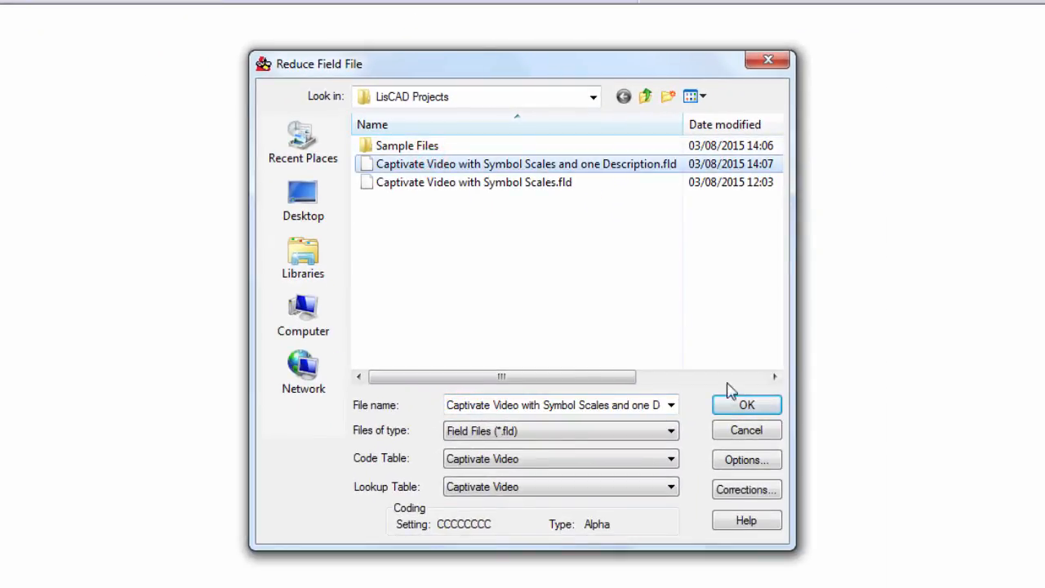
{"action": "left_click", "coordinate": [748, 405]}
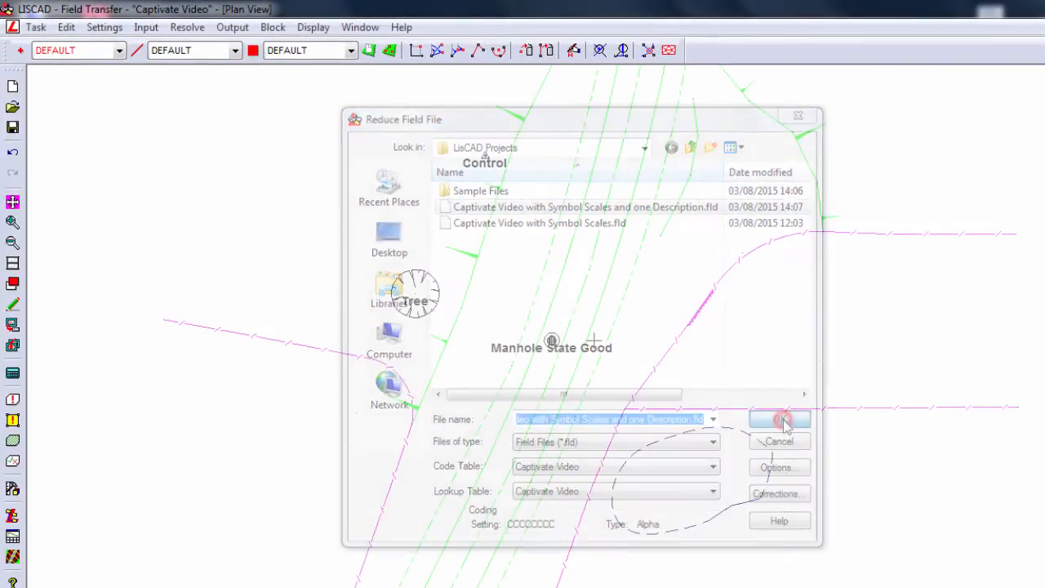
{"action": "left_click", "coordinate": [780, 418]}
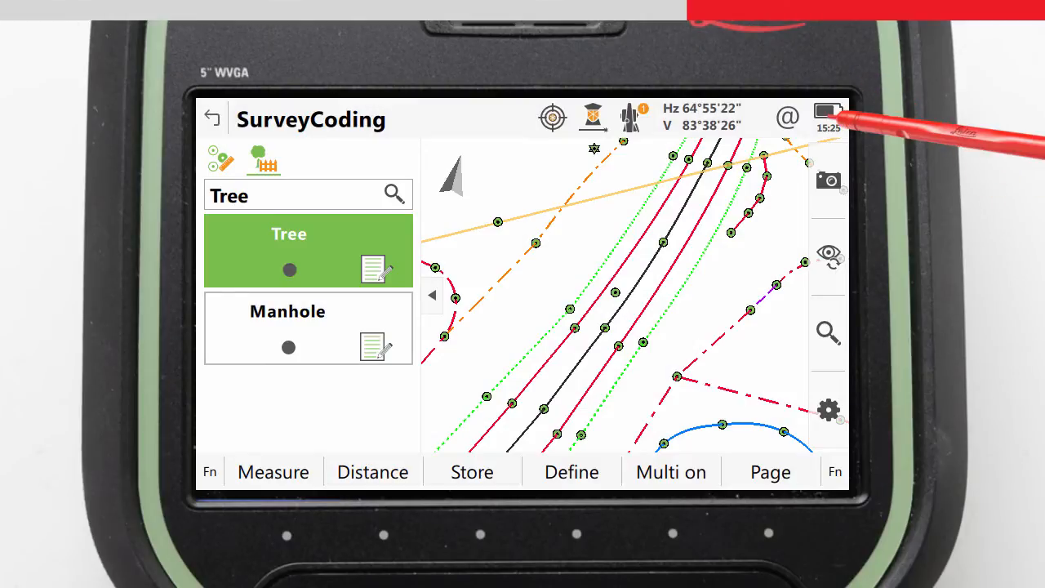
Store the TreeDesc free code from My TS Favourites with Tree Type set to Oak
{"action": "left_click", "coordinate": [821, 113]}
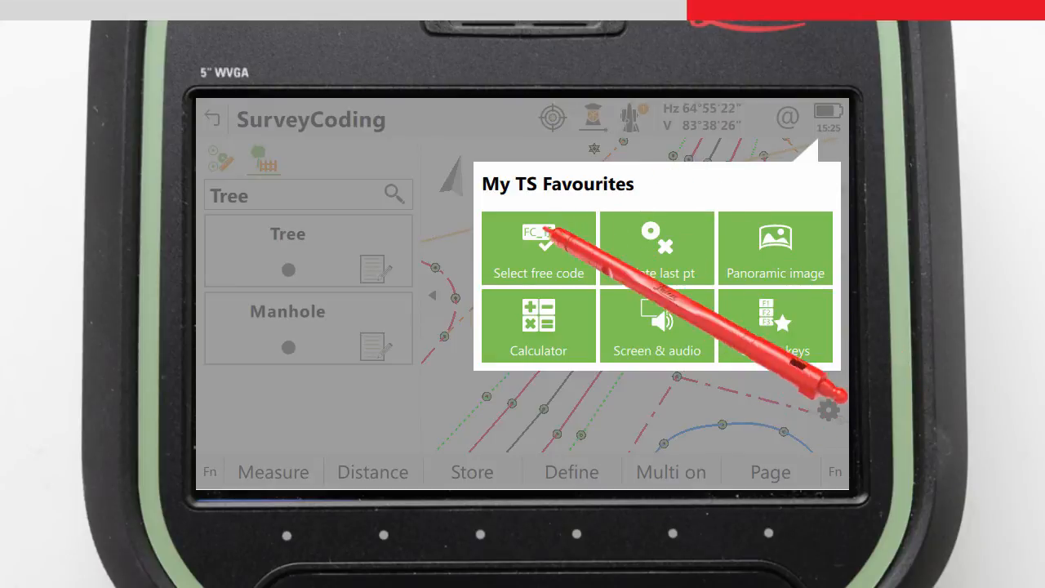
{"action": "left_click", "coordinate": [538, 248]}
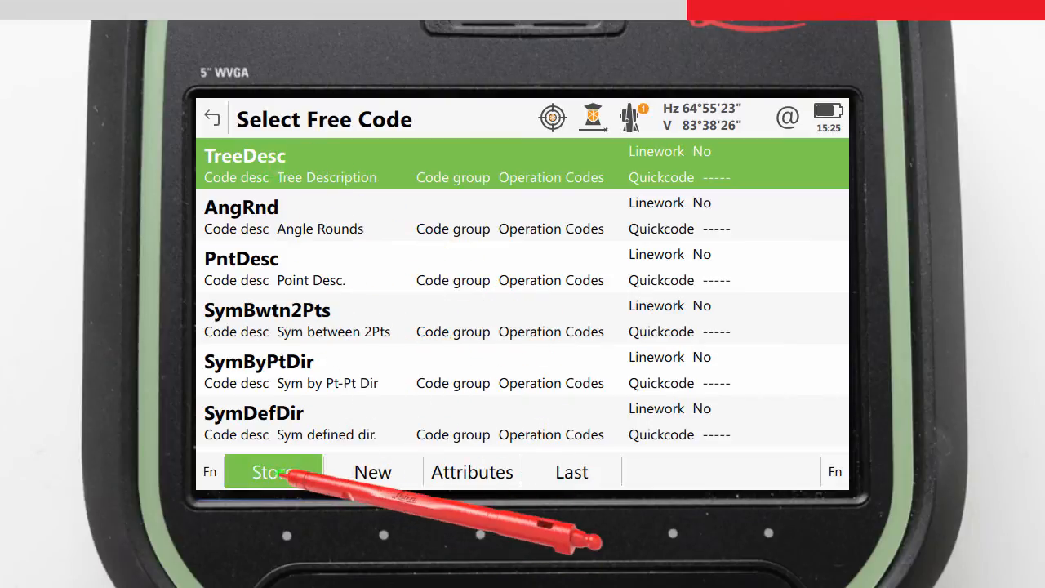
{"action": "left_click", "coordinate": [273, 470]}
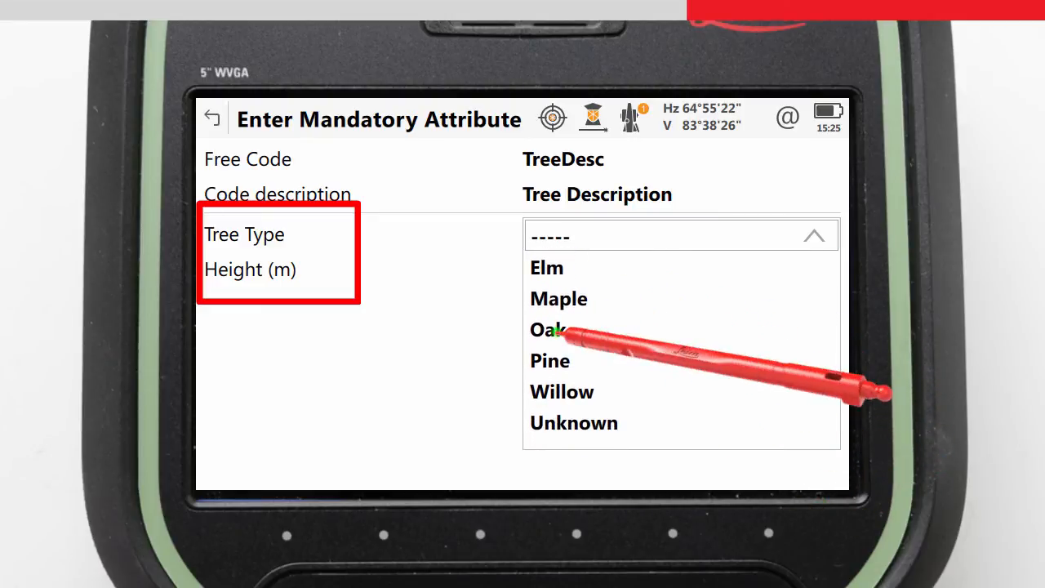
{"action": "left_click", "coordinate": [549, 330]}
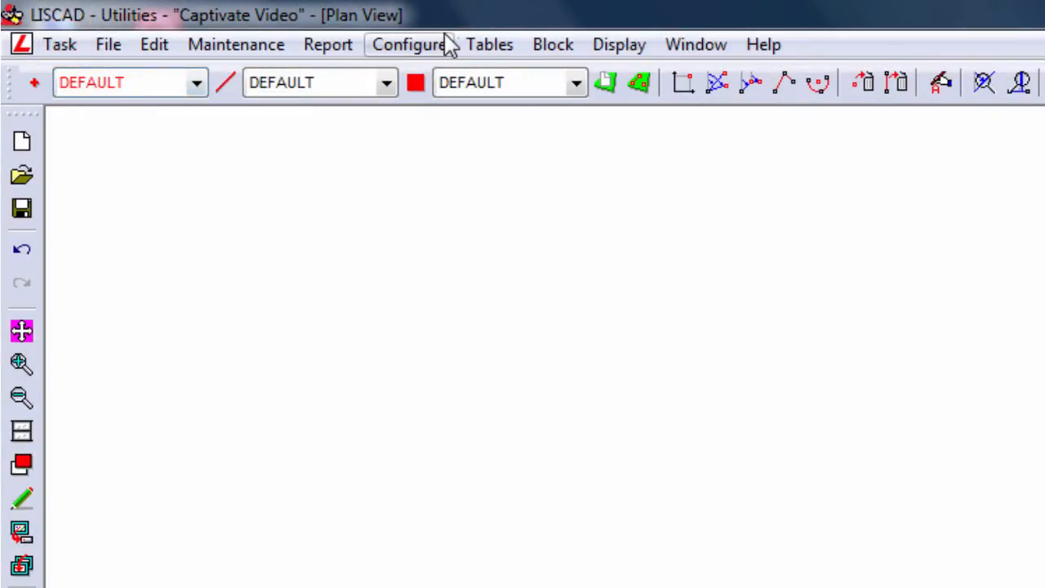
In the Captivate Video code table, give the Tree code the description '#1 Tree - #2m Tall'
{"action": "left_click", "coordinate": [488, 44]}
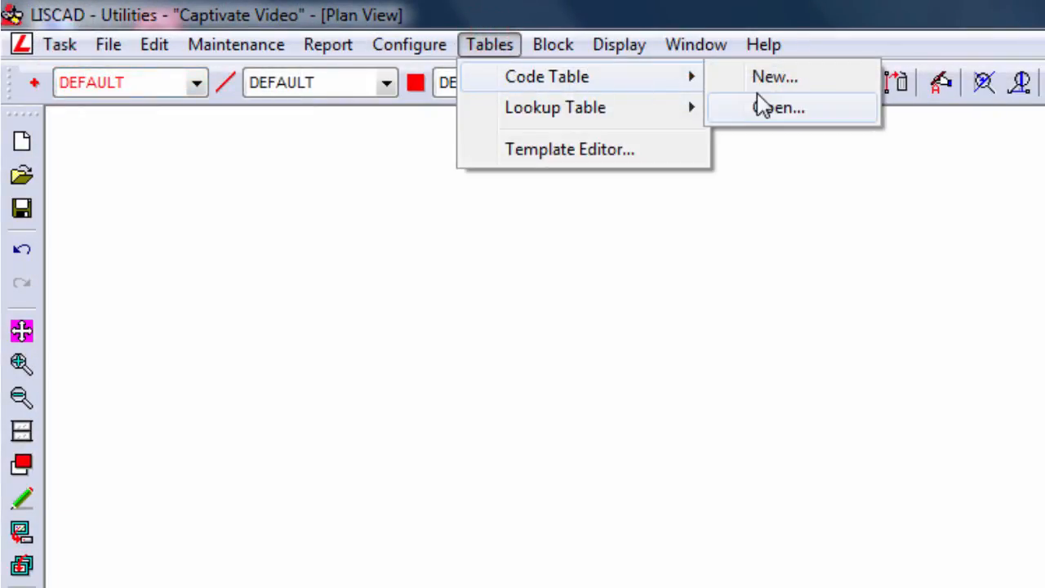
{"action": "left_click", "coordinate": [782, 108]}
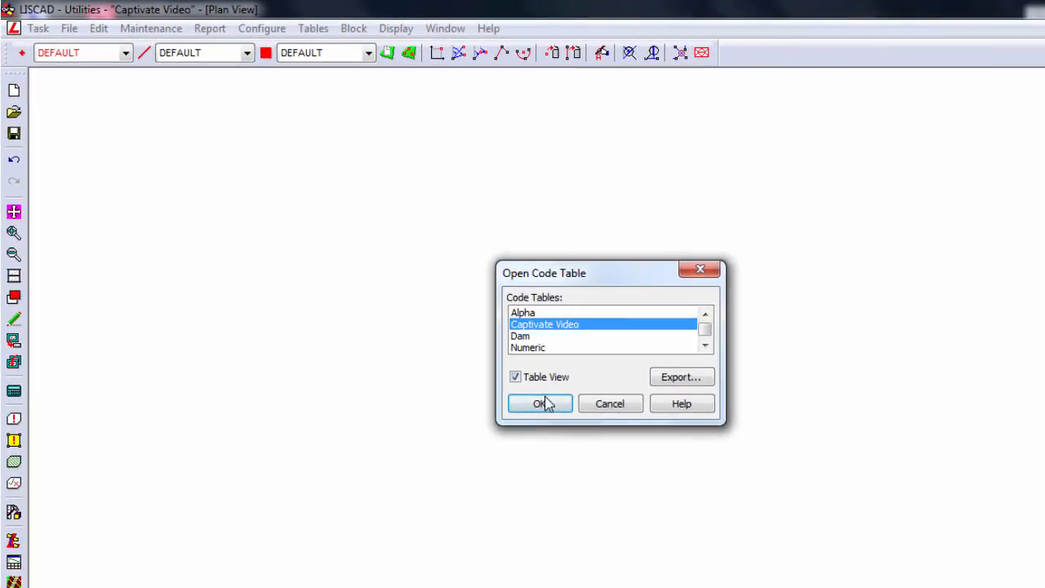
{"action": "left_click", "coordinate": [539, 403]}
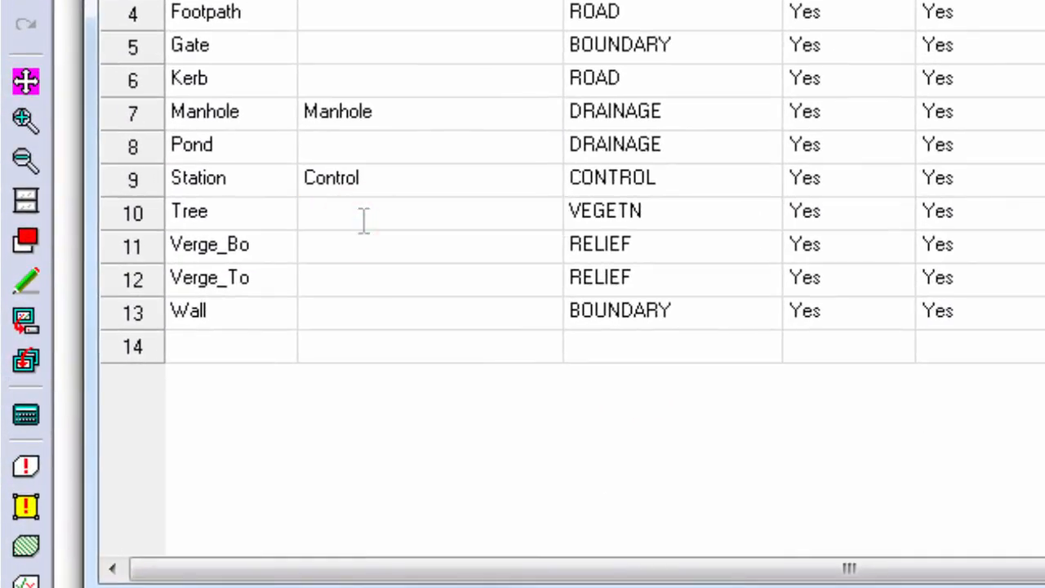
{"action": "type", "text": "#1"}
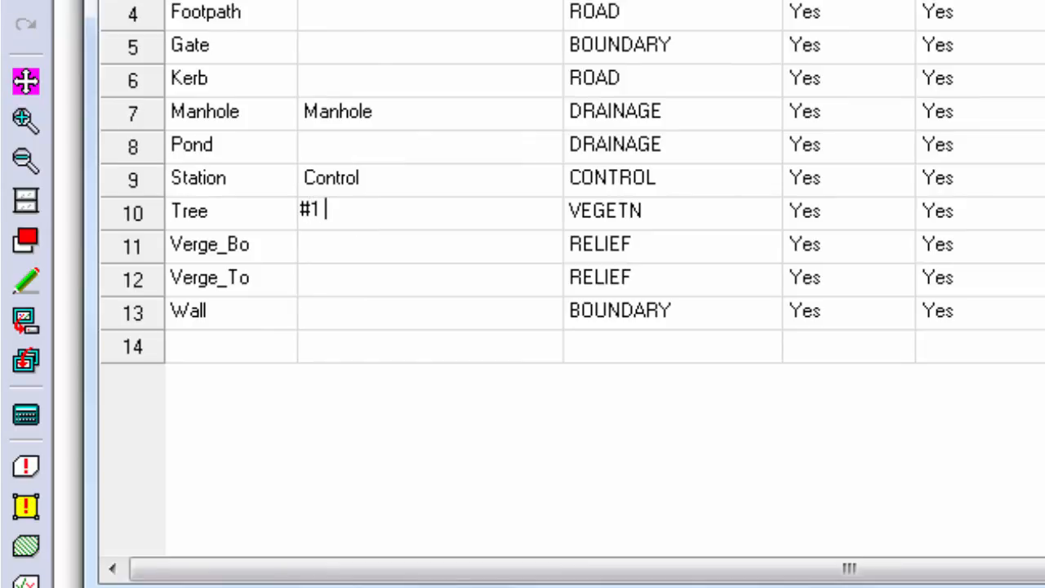
{"action": "type", "text": "Tree - #2"}
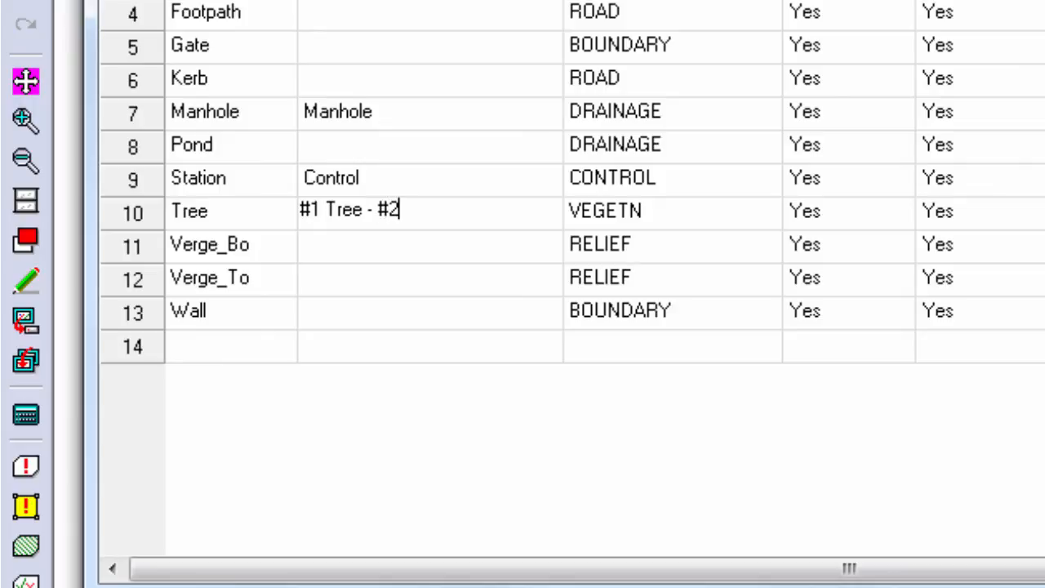
{"action": "type", "text": "m"}
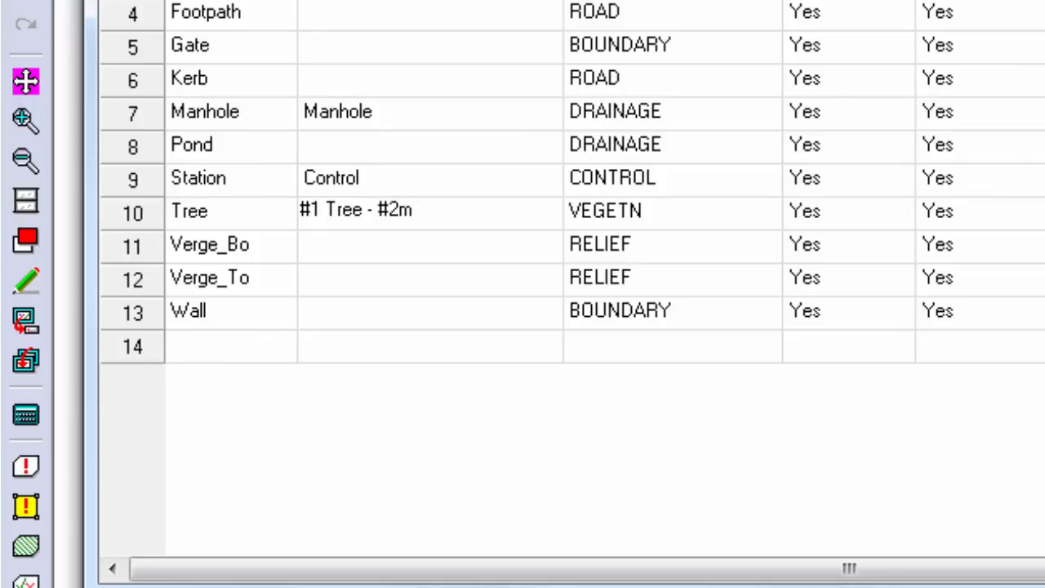
{"action": "type", "text": "Tall"}
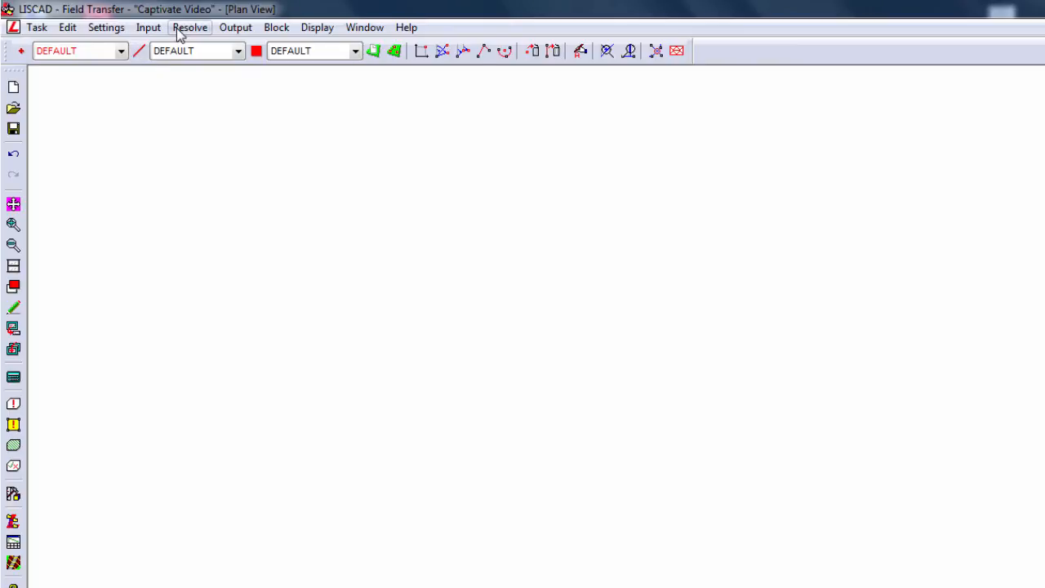
Reduce 'Captivate Video with Symbol Scales and Descriptions.fld' so the tree is labelled 'Oak Tree - 10m Tall'
{"action": "left_click", "coordinate": [190, 26]}
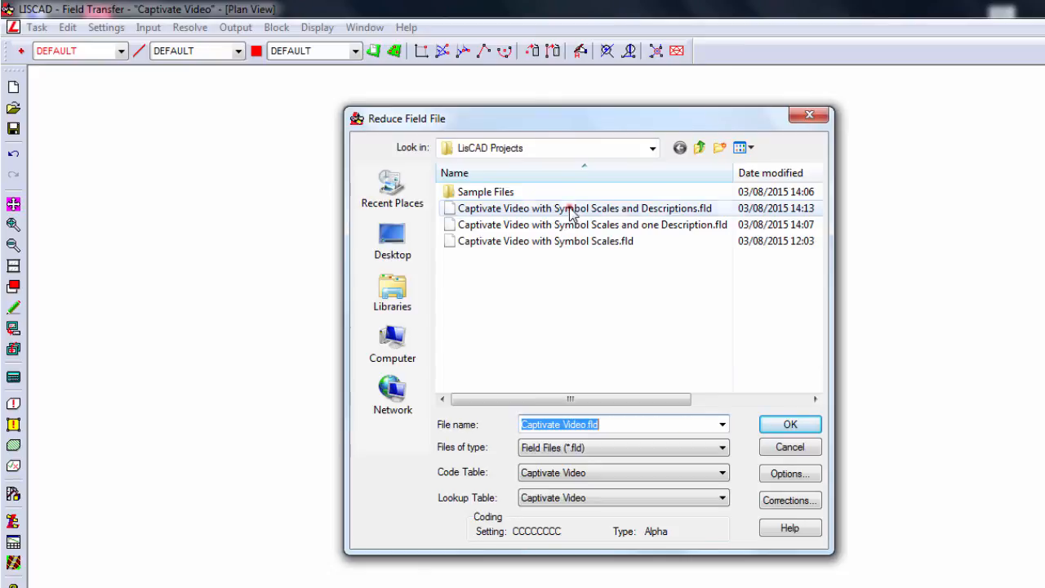
{"action": "left_click", "coordinate": [581, 207]}
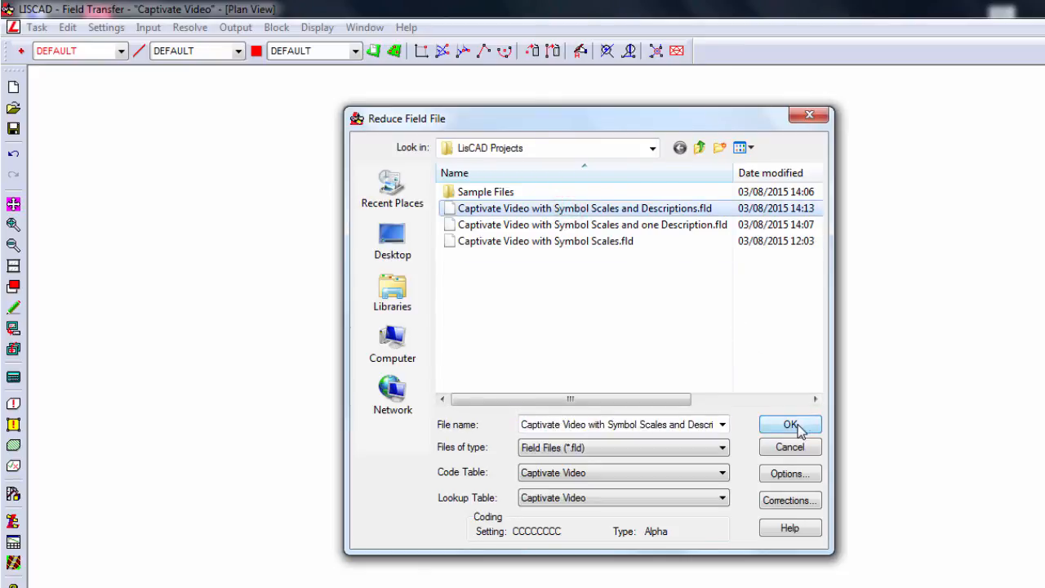
{"action": "left_click", "coordinate": [790, 424]}
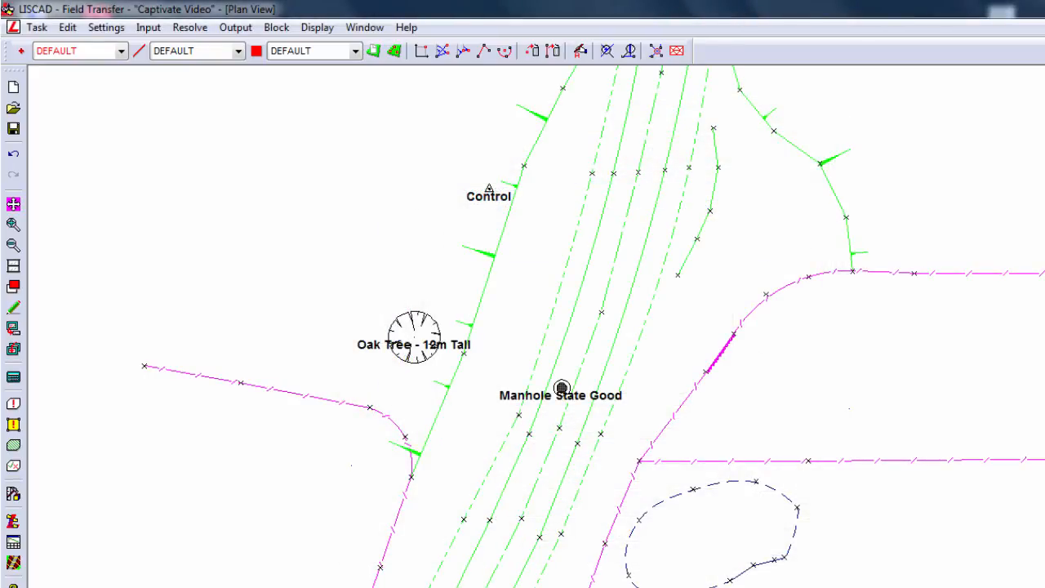